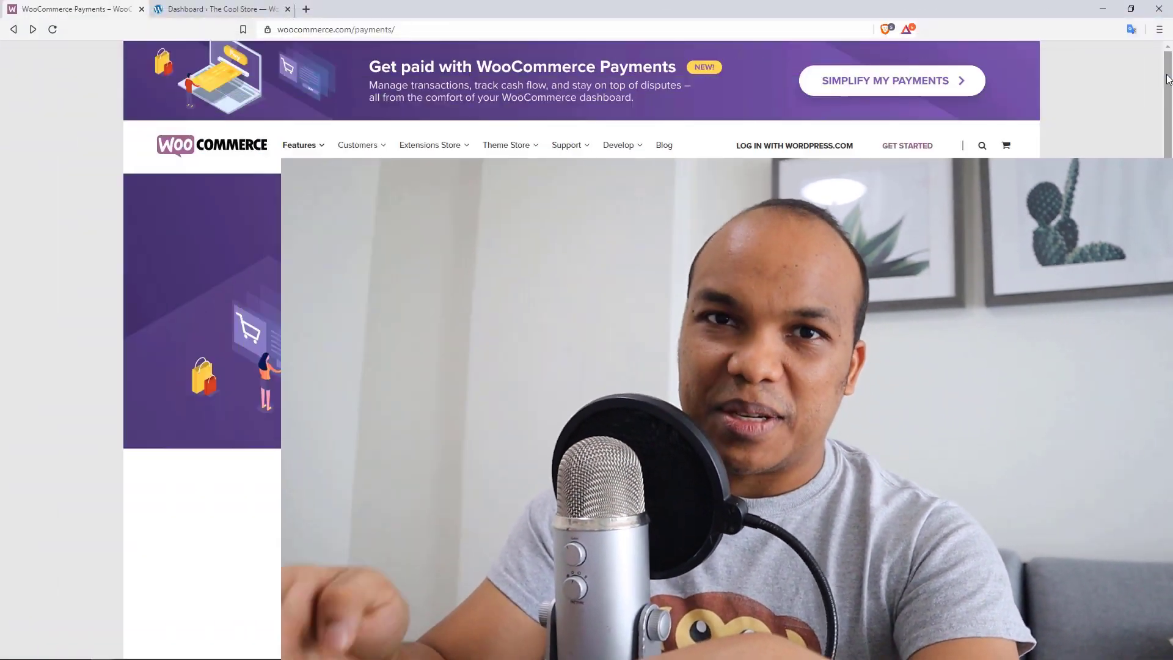
Reach the 'Pay as you go' pricing and follow 'Learn more' to the full fee details
{"action": "scroll", "scroll_direction": "down", "scroll_amount": 3}
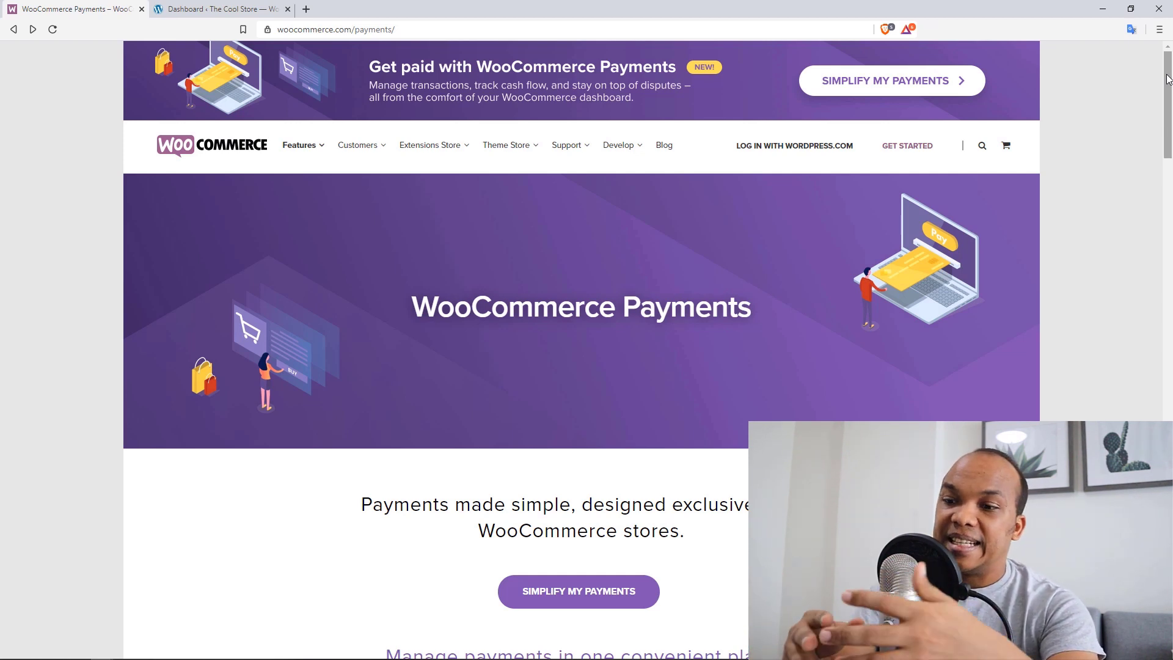
{"action": "scroll", "scroll_direction": "down", "scroll_amount": 3}
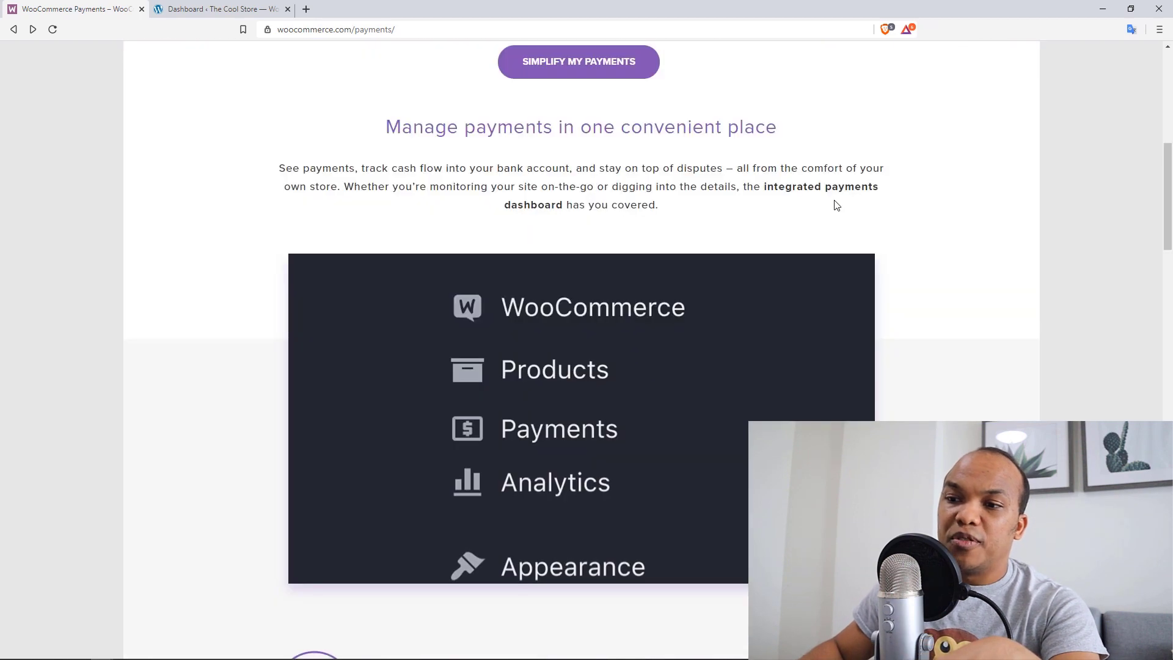
{"action": "scroll", "scroll_direction": "down", "scroll_amount": 3}
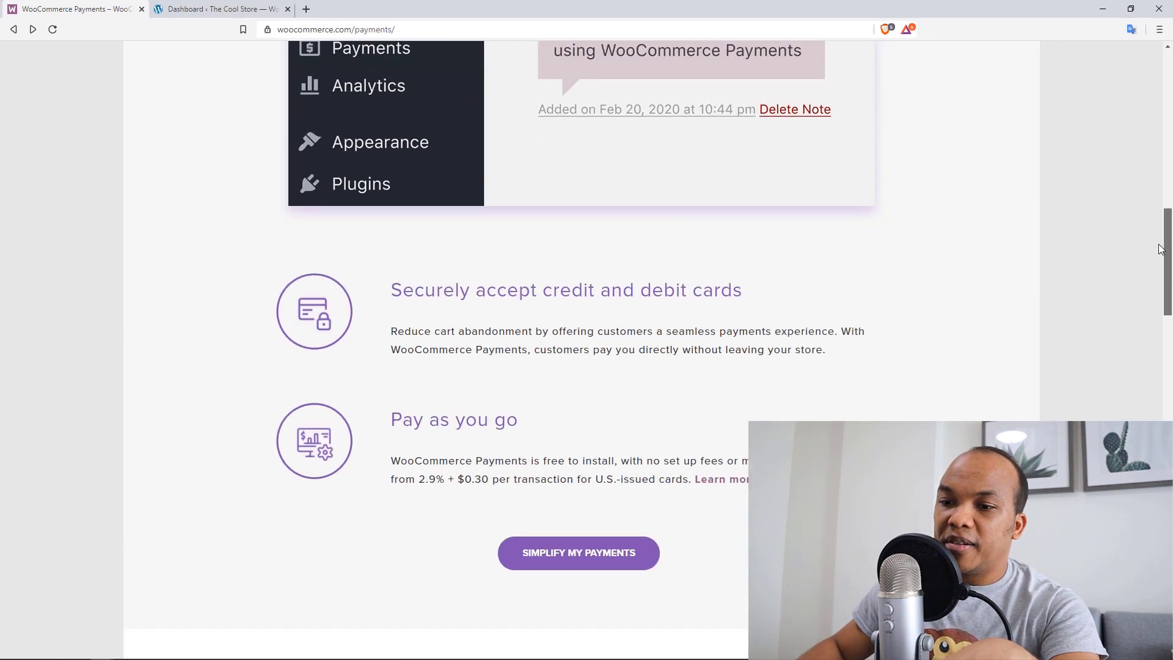
{"action": "scroll", "scroll_direction": "down", "scroll_amount": 3}
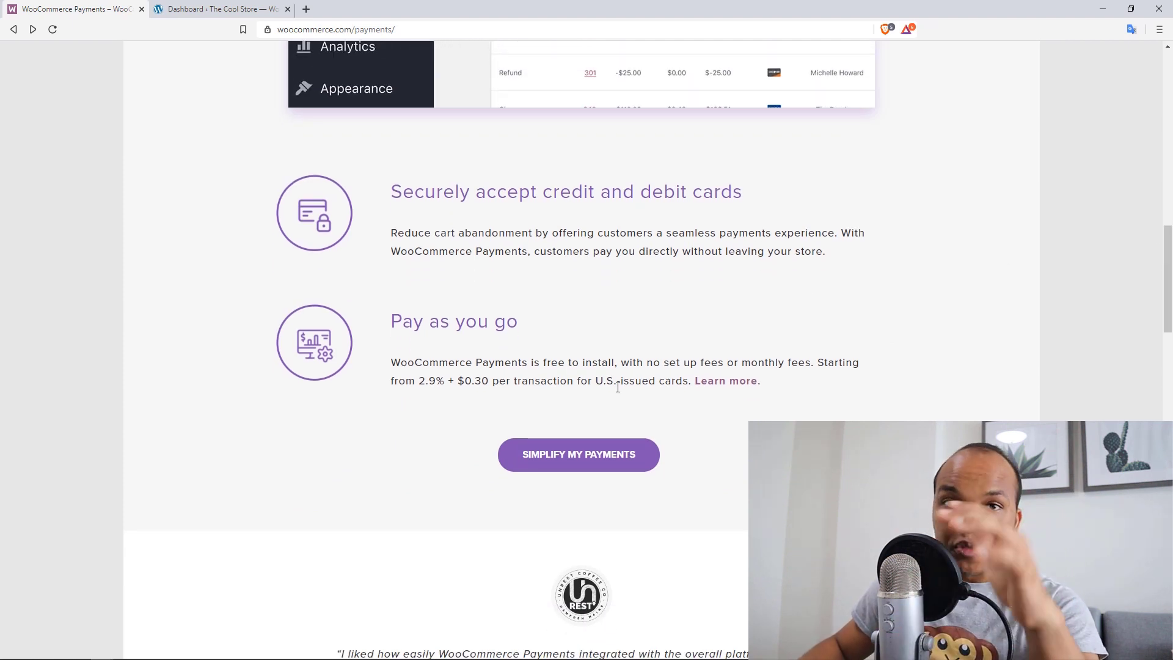
{"action": "mouse_move", "coordinate": [729, 402]}
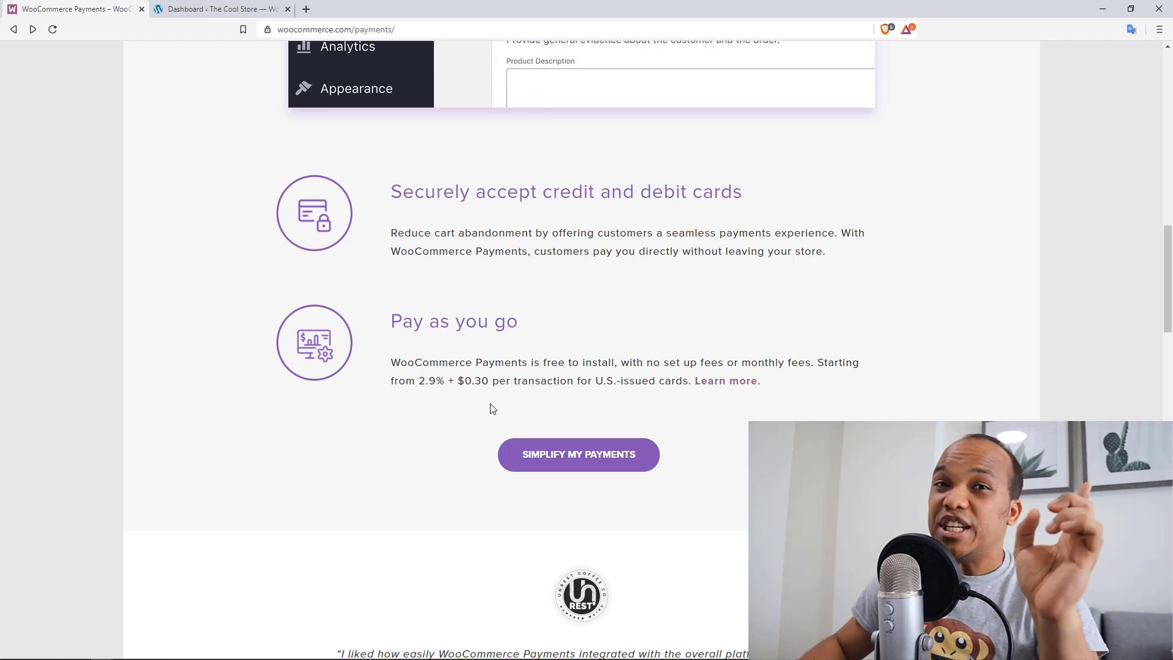
{"action": "left_click", "coordinate": [725, 380]}
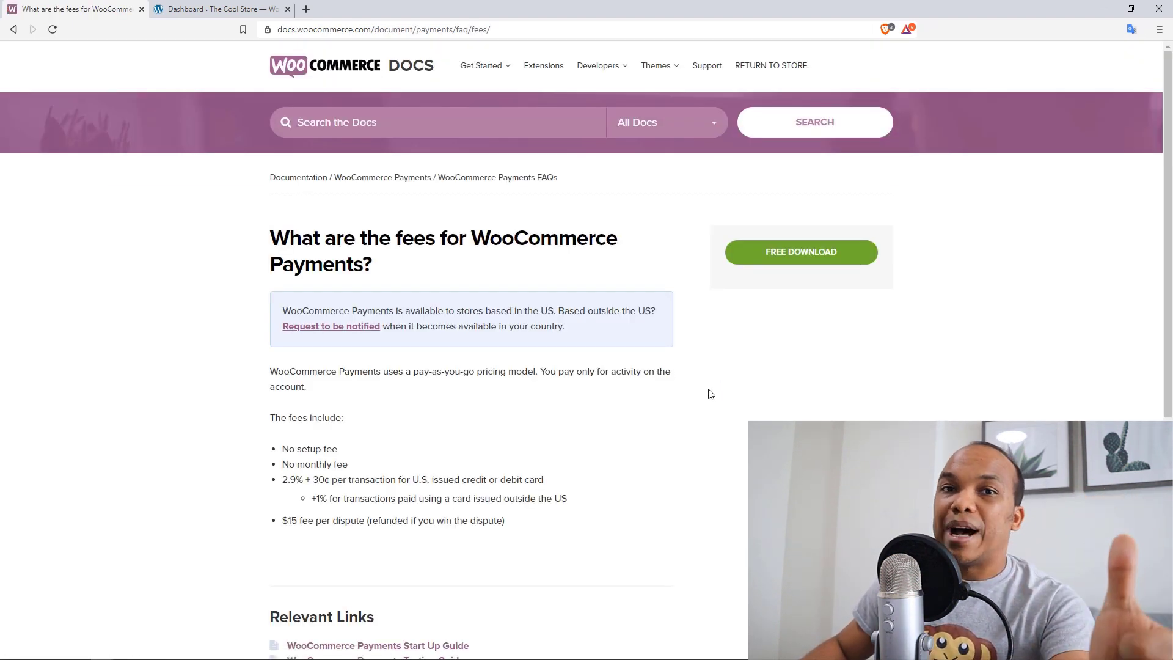
{"action": "mouse_move", "coordinate": [696, 395]}
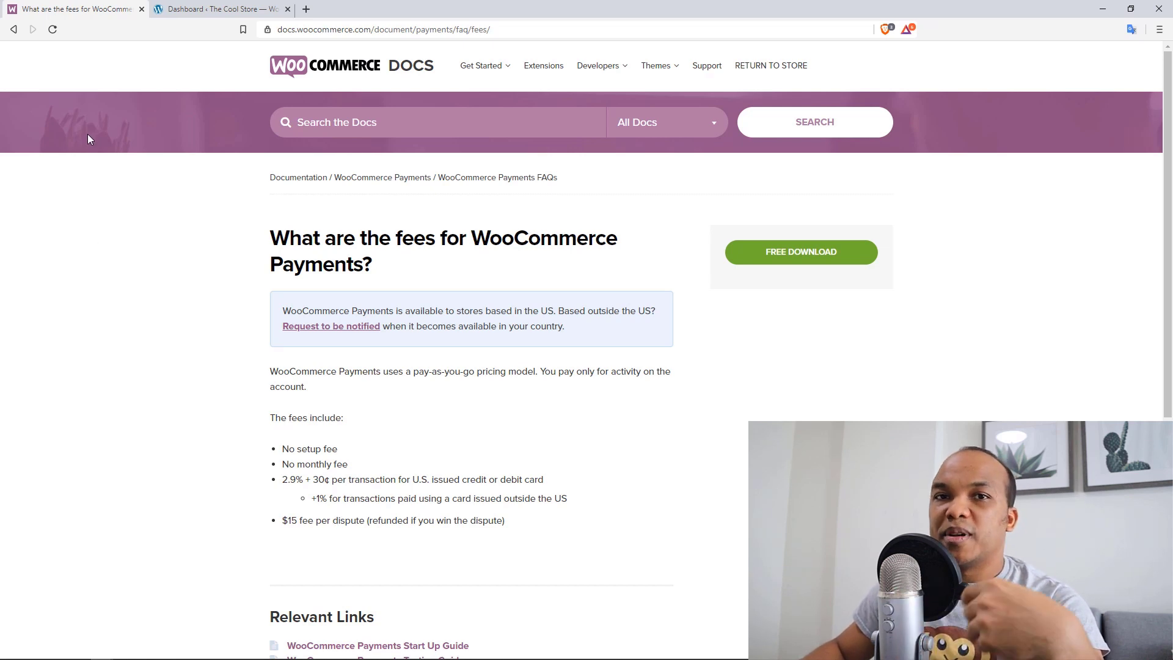
{"action": "mouse_move", "coordinate": [222, 160]}
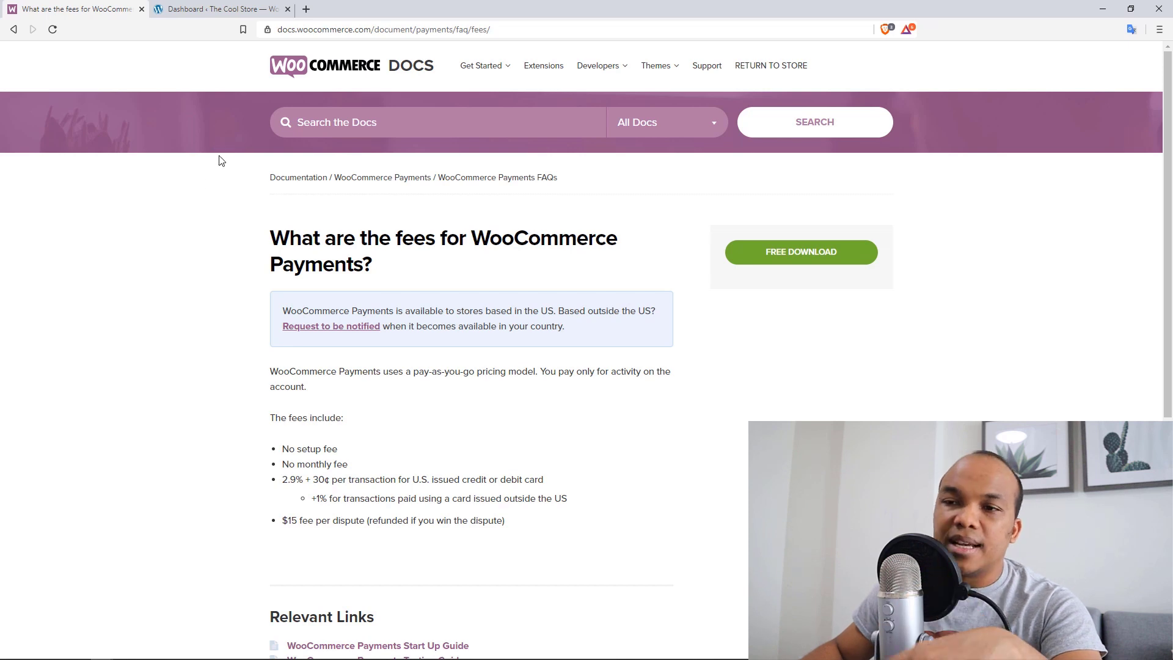
Go back from the fees article to the woocommerce.com/payments product page
{"action": "left_click", "coordinate": [13, 30]}
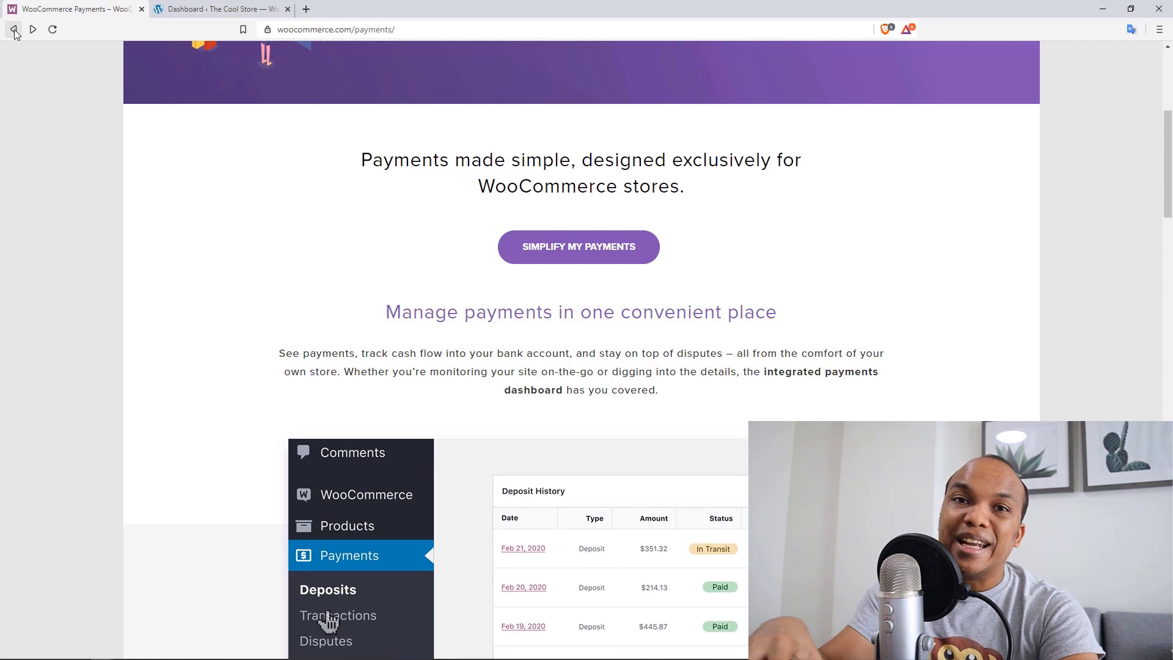
{"action": "left_click", "coordinate": [325, 640]}
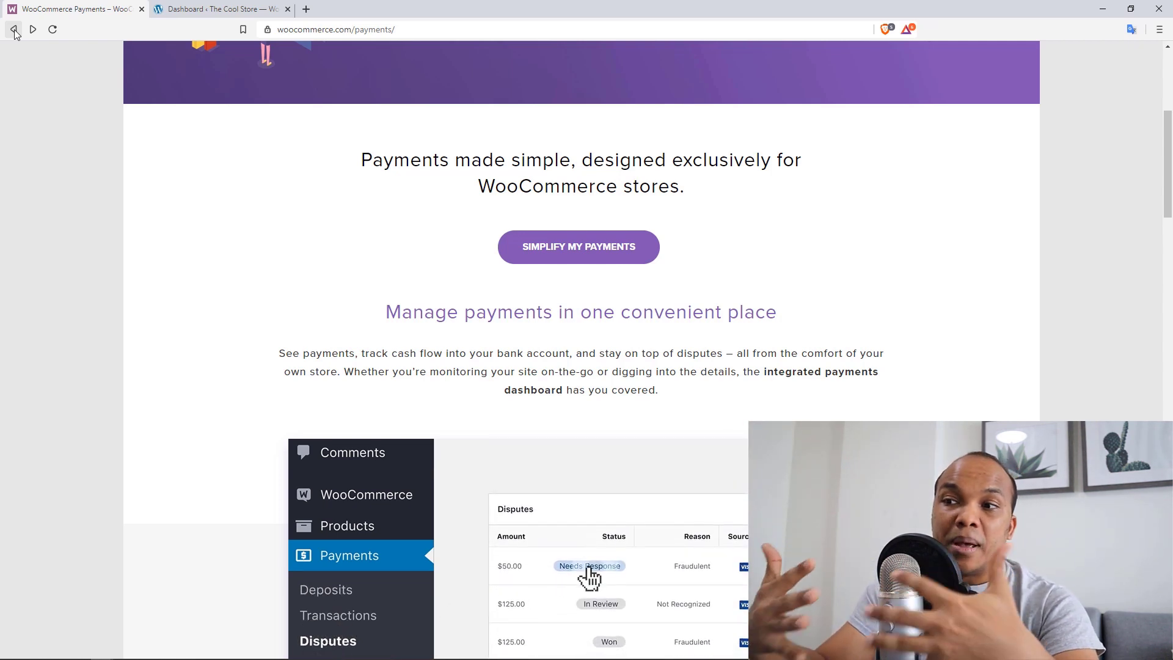
{"action": "left_click", "coordinate": [589, 566]}
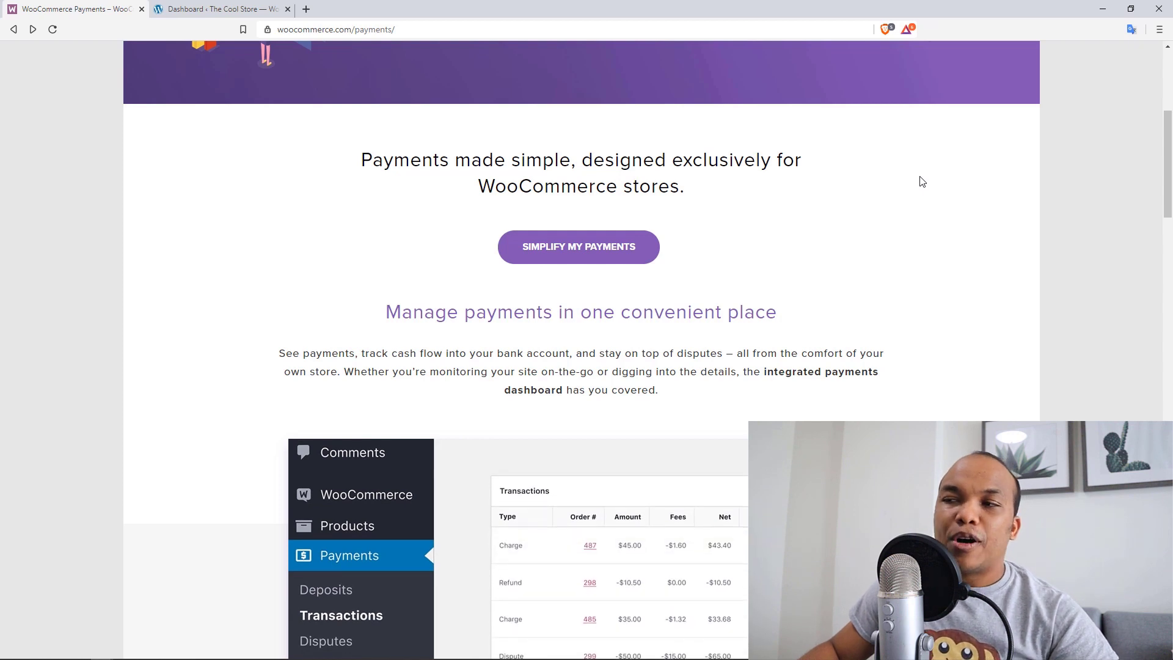
{"action": "scroll", "scroll_direction": "up", "scroll_amount": 3}
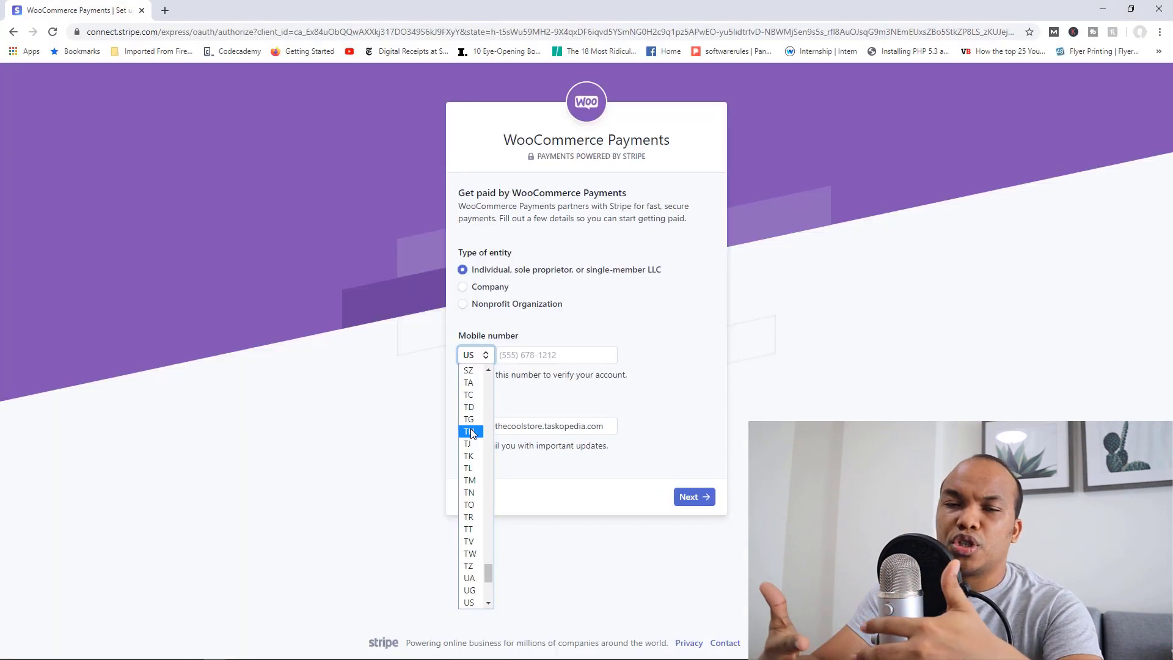
Submit the mobile number with the TH country code and the personal details
{"action": "left_click", "coordinate": [467, 432]}
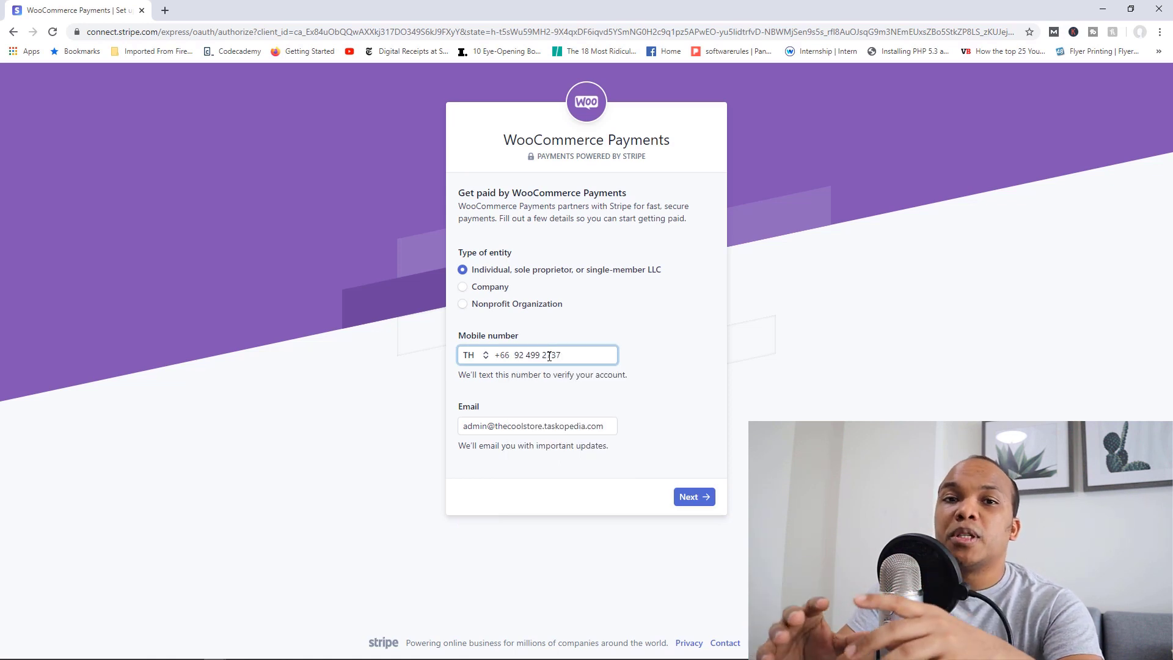
{"action": "left_click", "coordinate": [692, 496]}
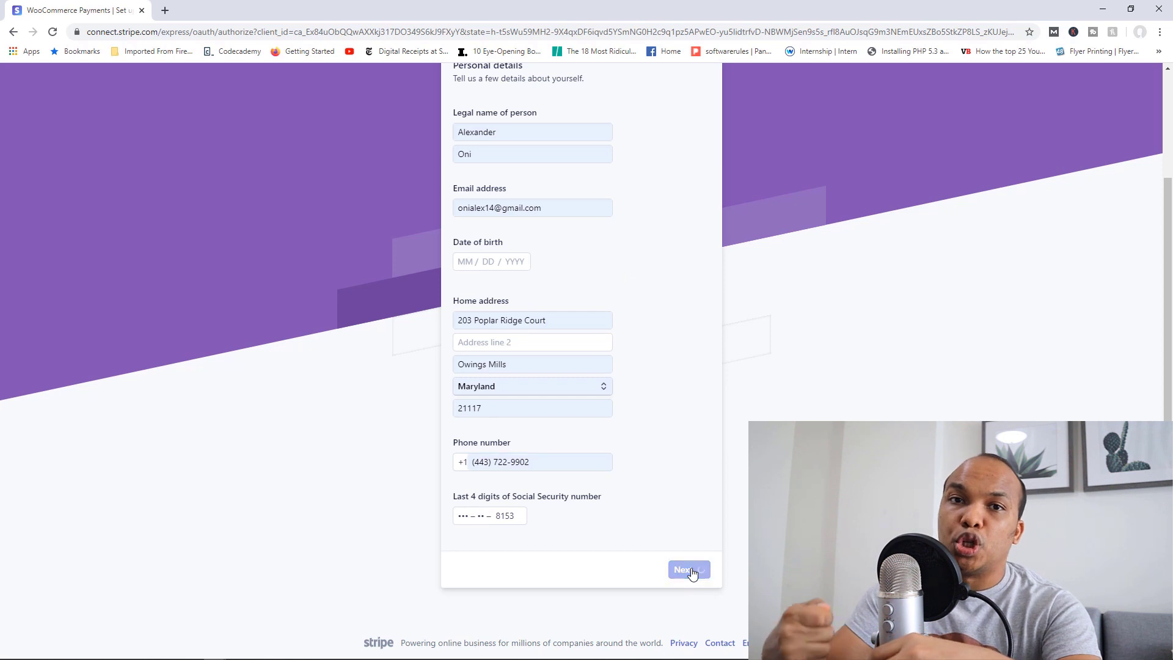
{"action": "left_click", "coordinate": [684, 569]}
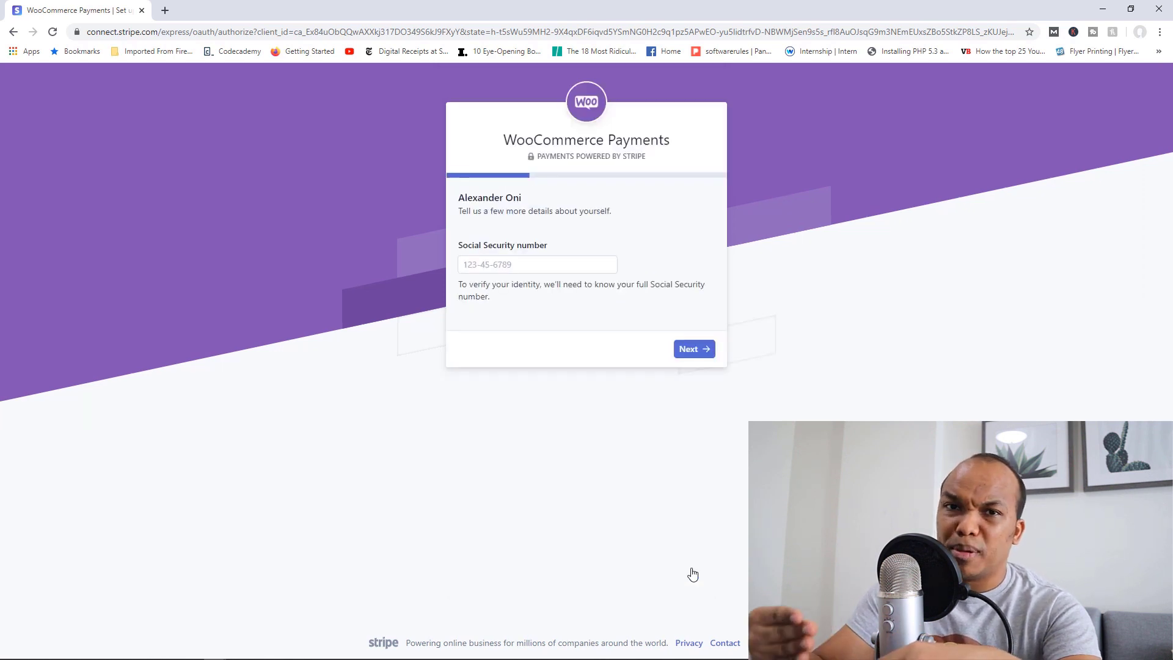
{"action": "mouse_move", "coordinate": [618, 426]}
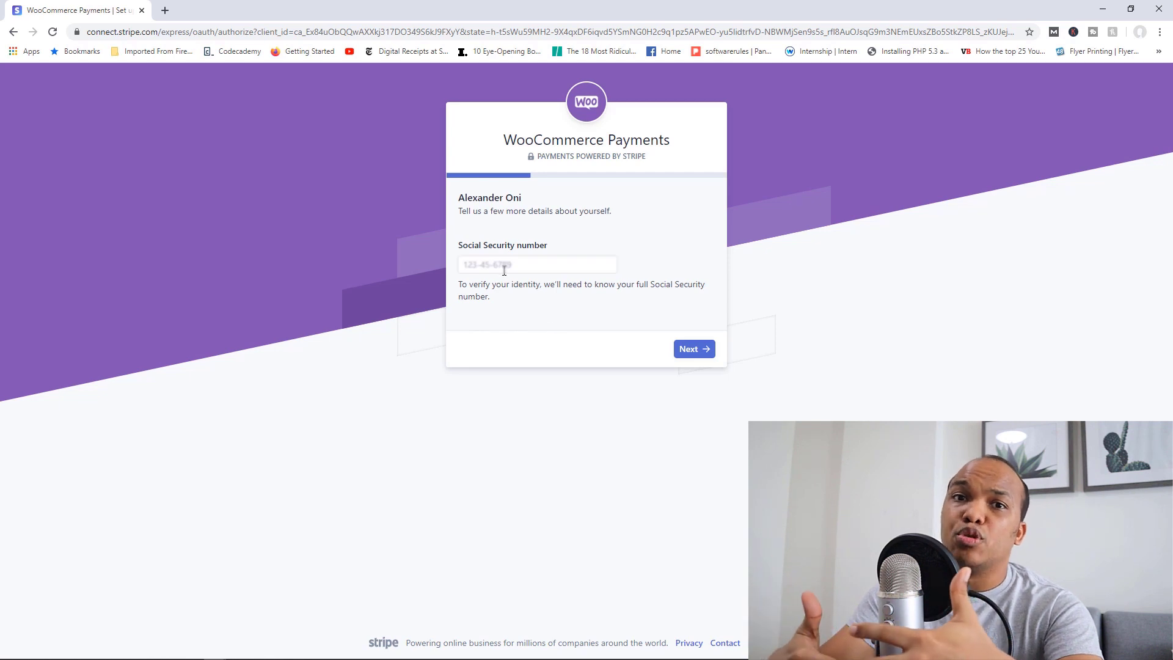
Enter and submit the Social Security number to reach identity verification
{"action": "left_click", "coordinate": [537, 264]}
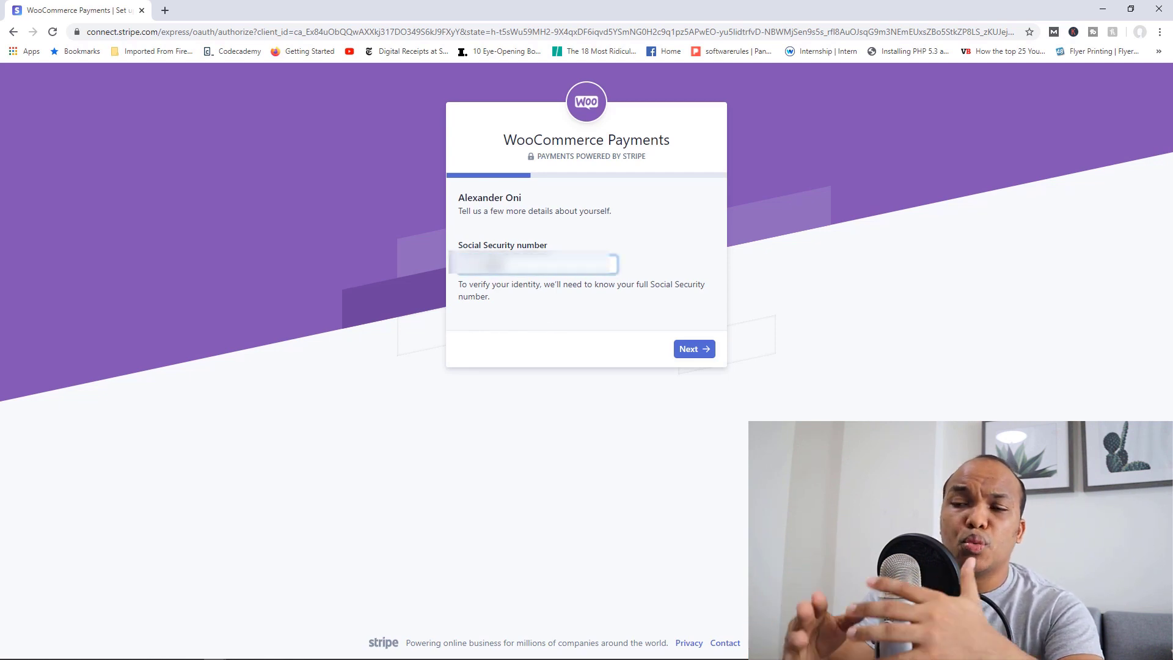
{"action": "mouse_move", "coordinate": [667, 345]}
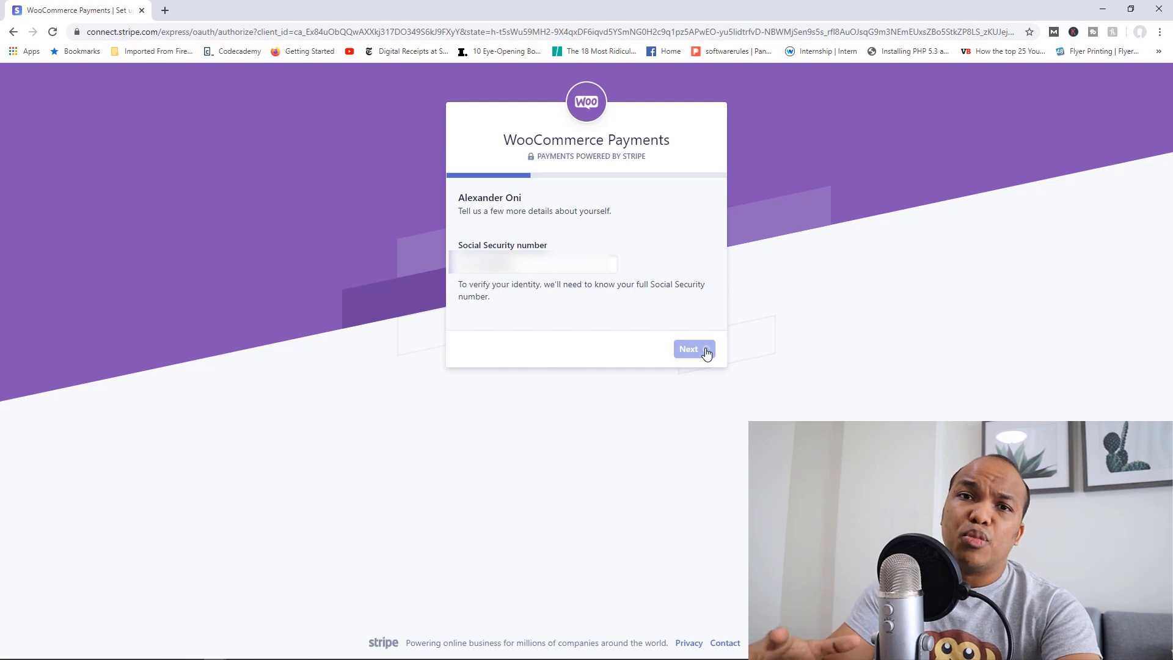
{"action": "left_click", "coordinate": [693, 350]}
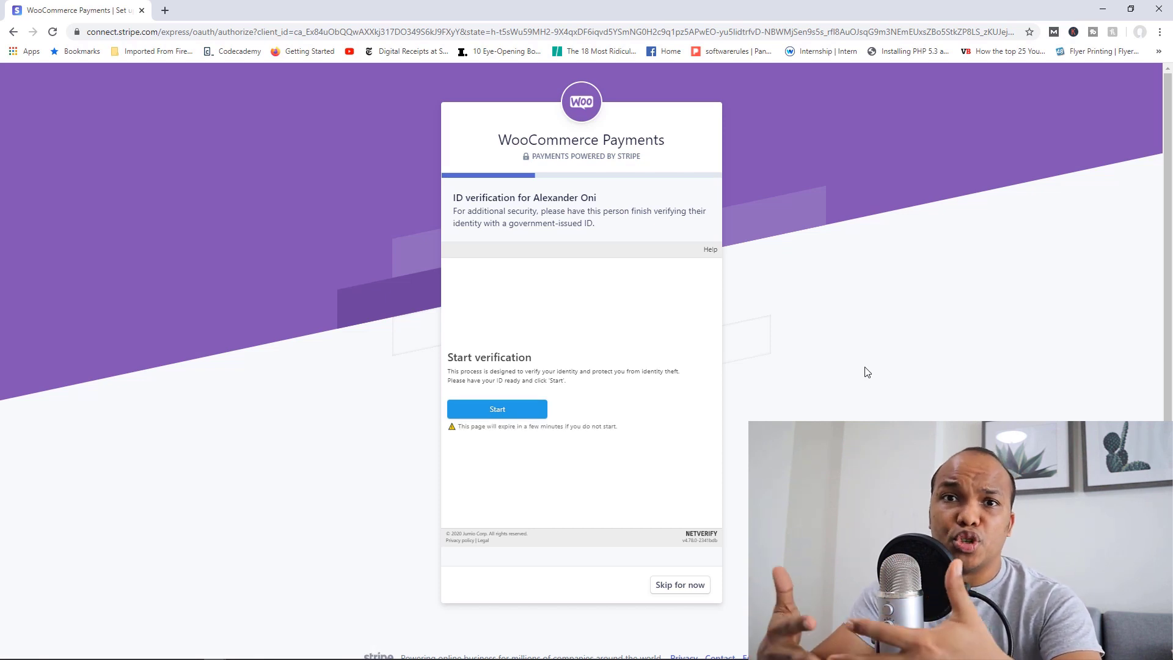
{"action": "left_click", "coordinate": [497, 408]}
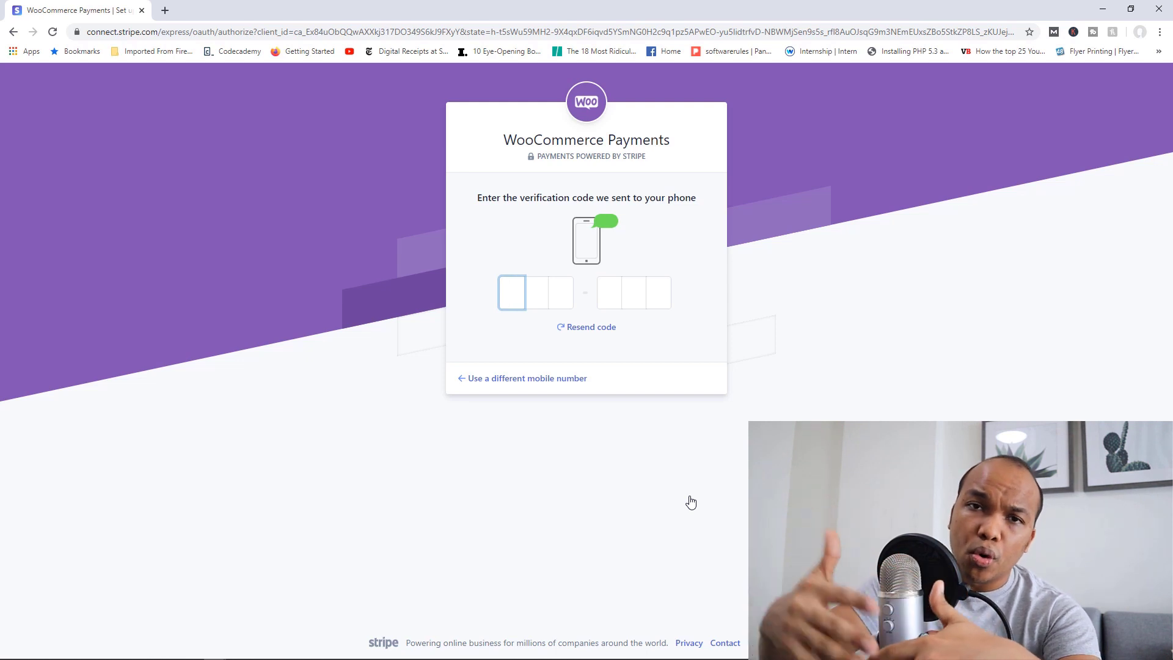
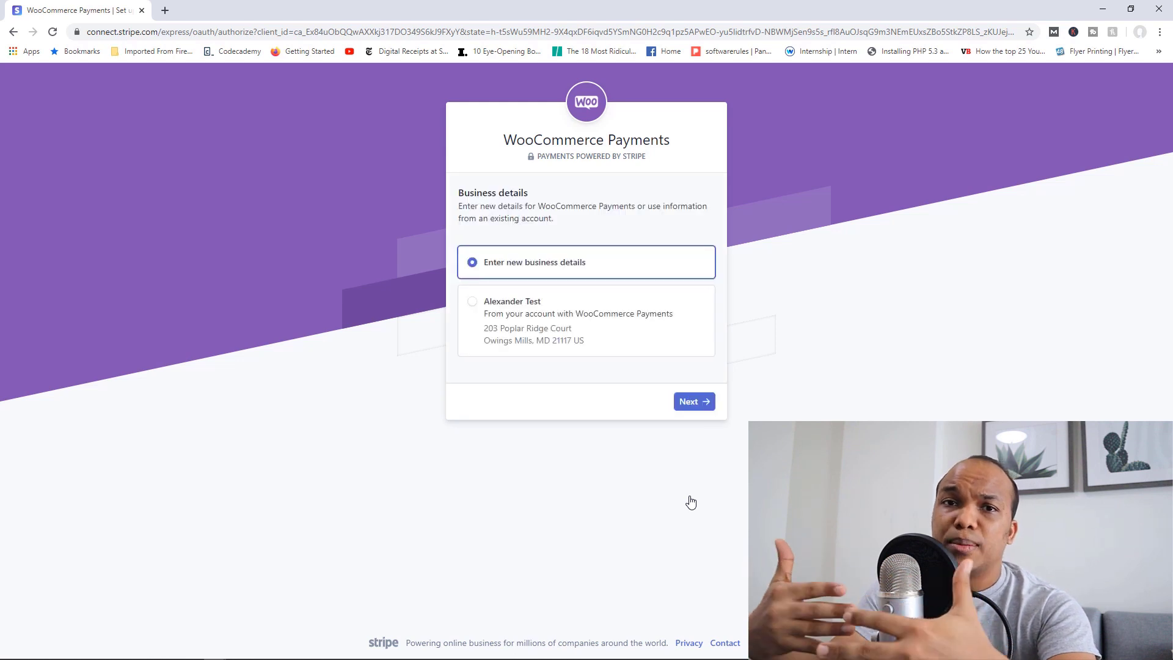
{"action": "left_click", "coordinate": [693, 401]}
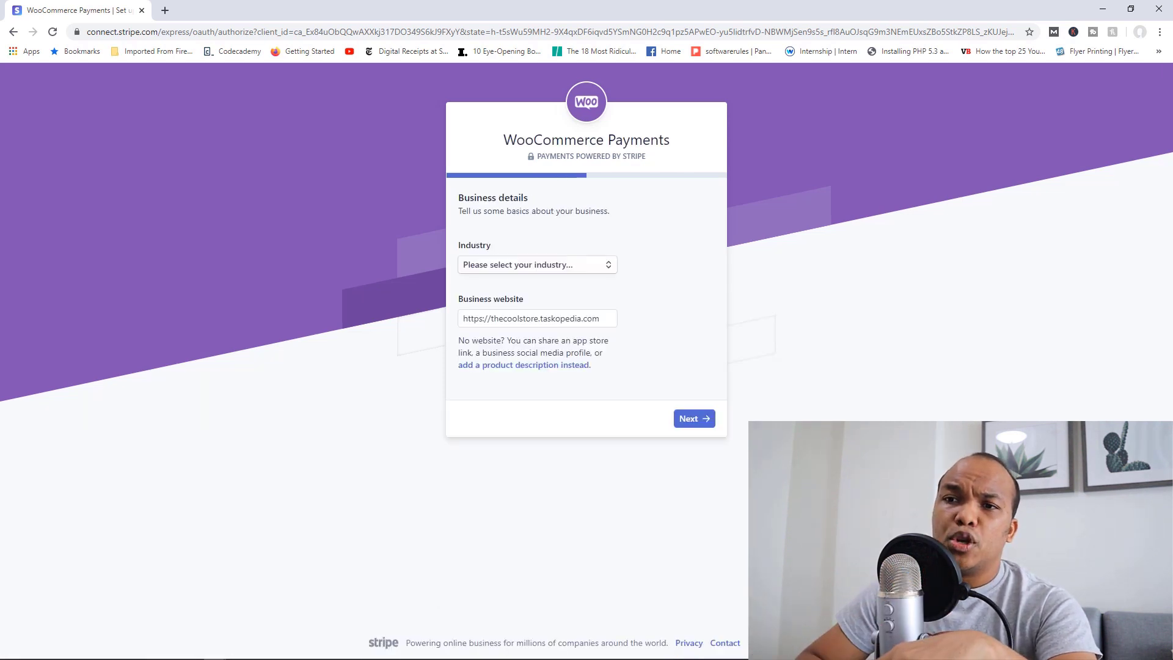
{"action": "left_click", "coordinate": [217, 8]}
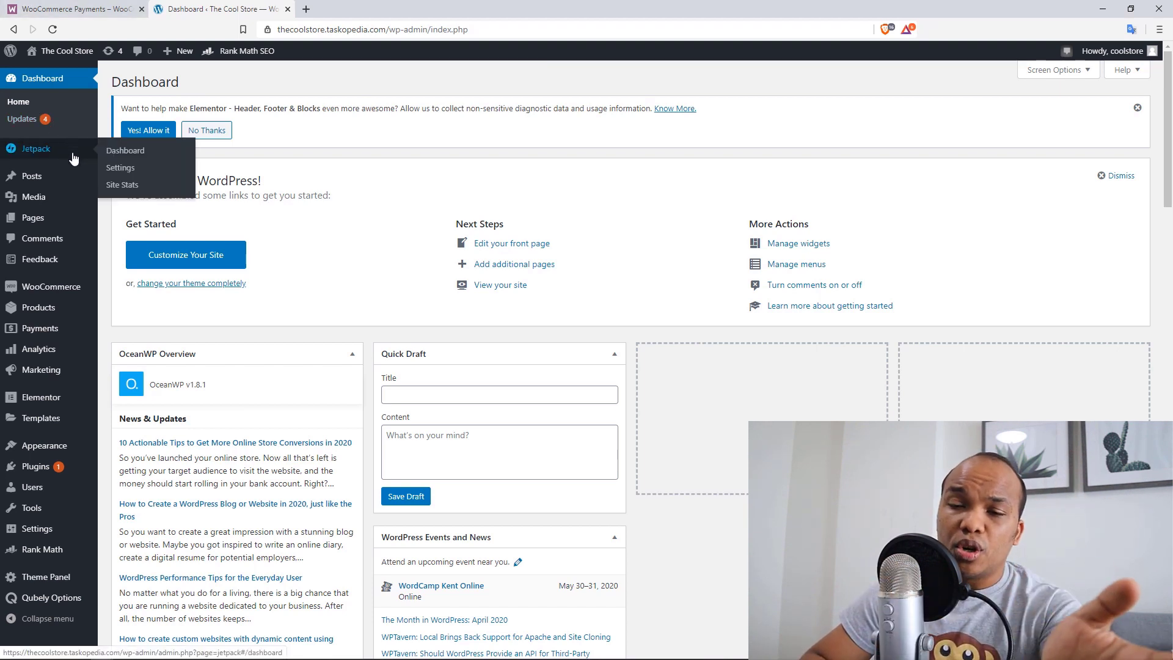
Review Jetpack's Security settings, then its Performance and Writing settings
{"action": "left_click", "coordinate": [121, 168]}
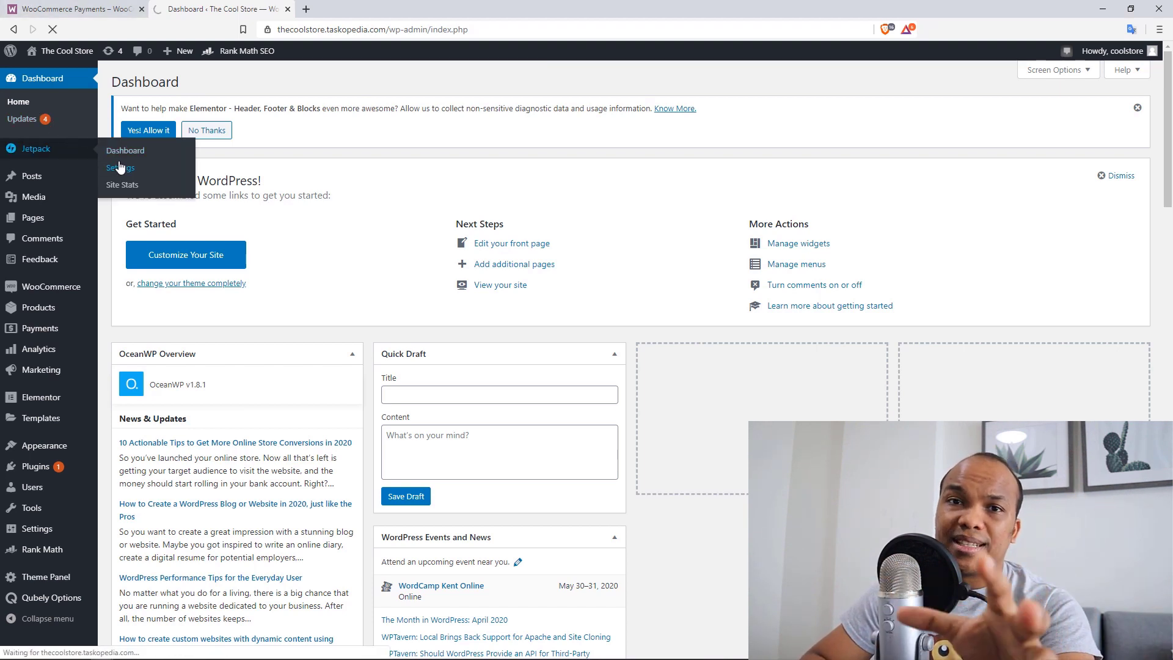
{"action": "left_click", "coordinate": [121, 168]}
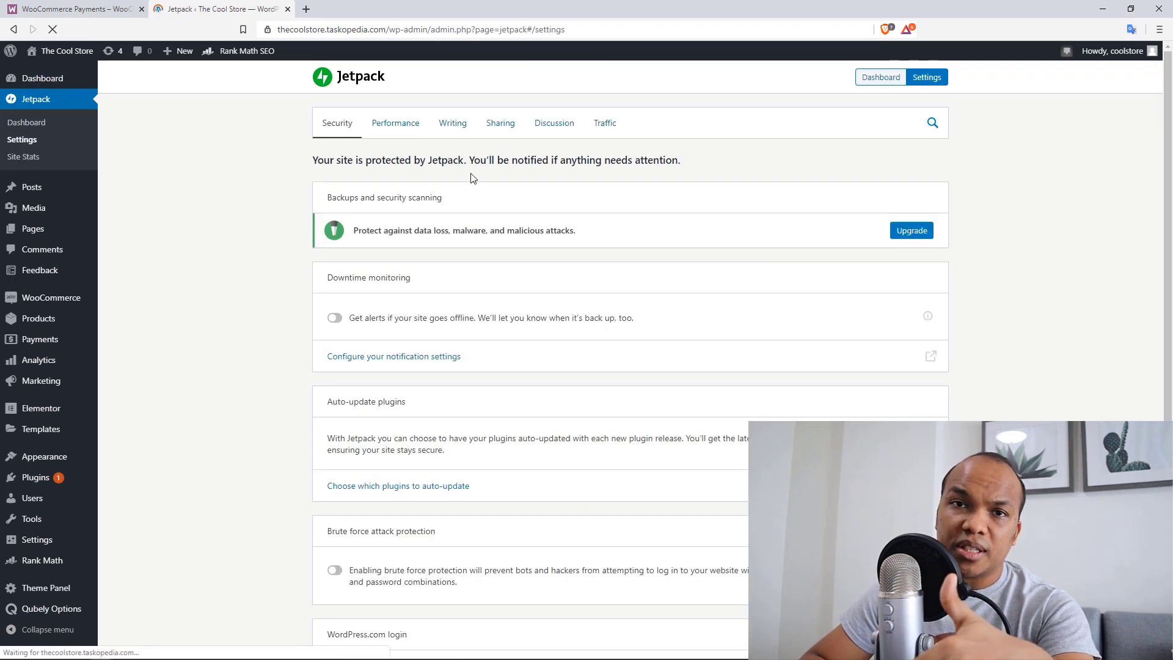
{"action": "mouse_move", "coordinate": [582, 179]}
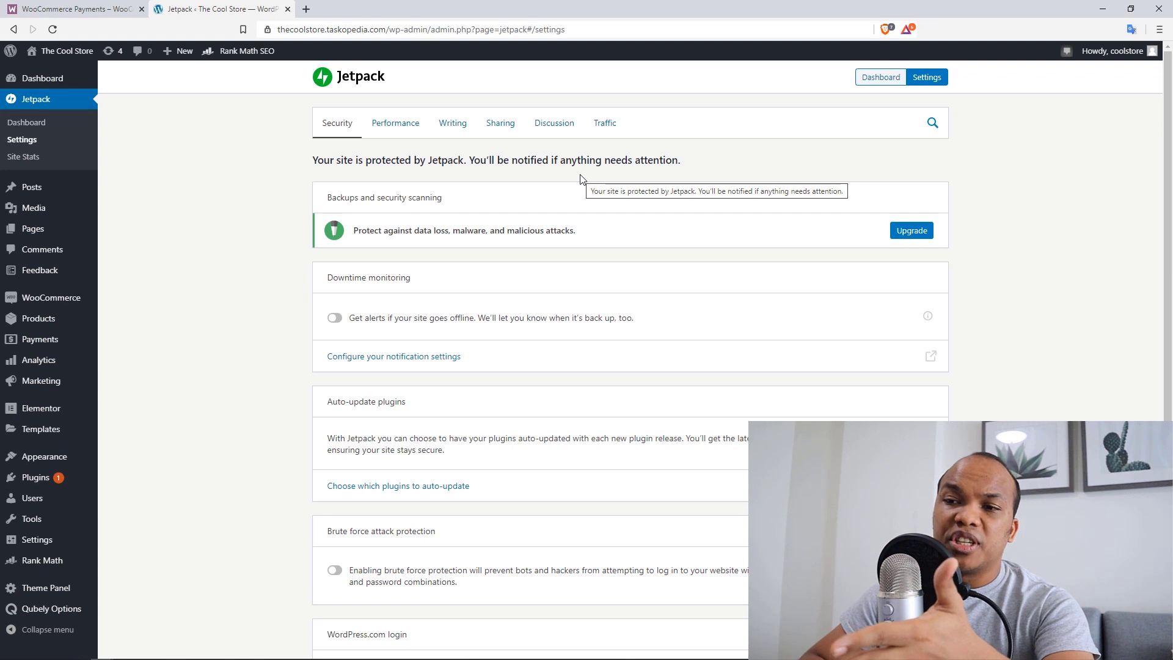
{"action": "mouse_move", "coordinate": [697, 102]}
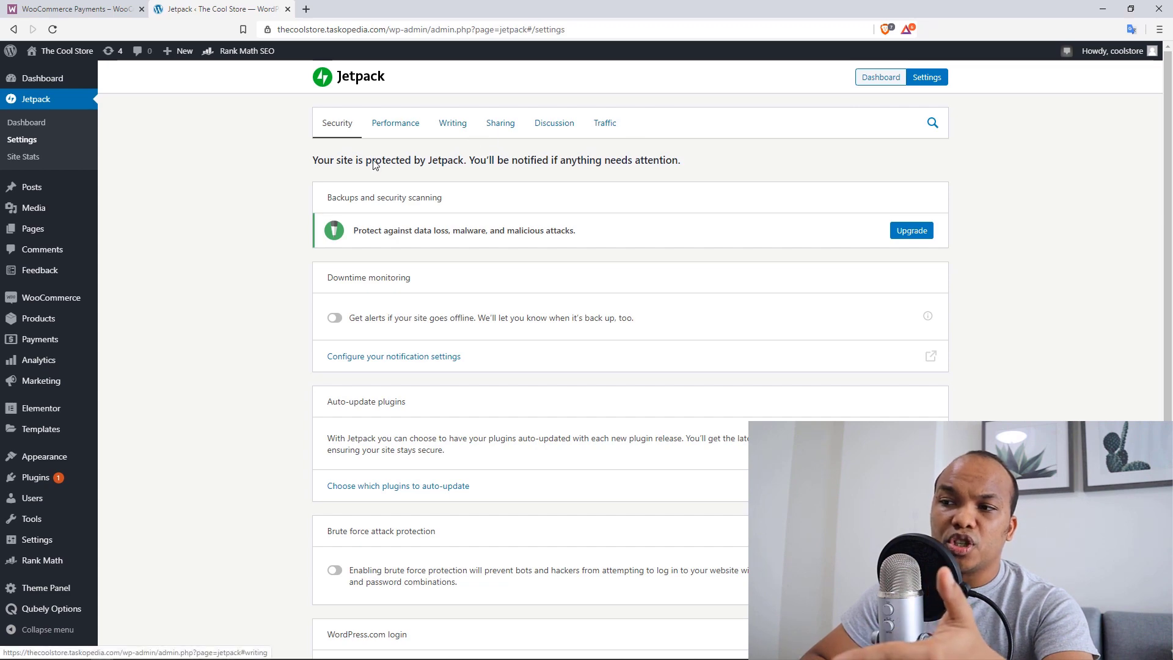
{"action": "scroll", "scroll_direction": "down", "scroll_amount": 3}
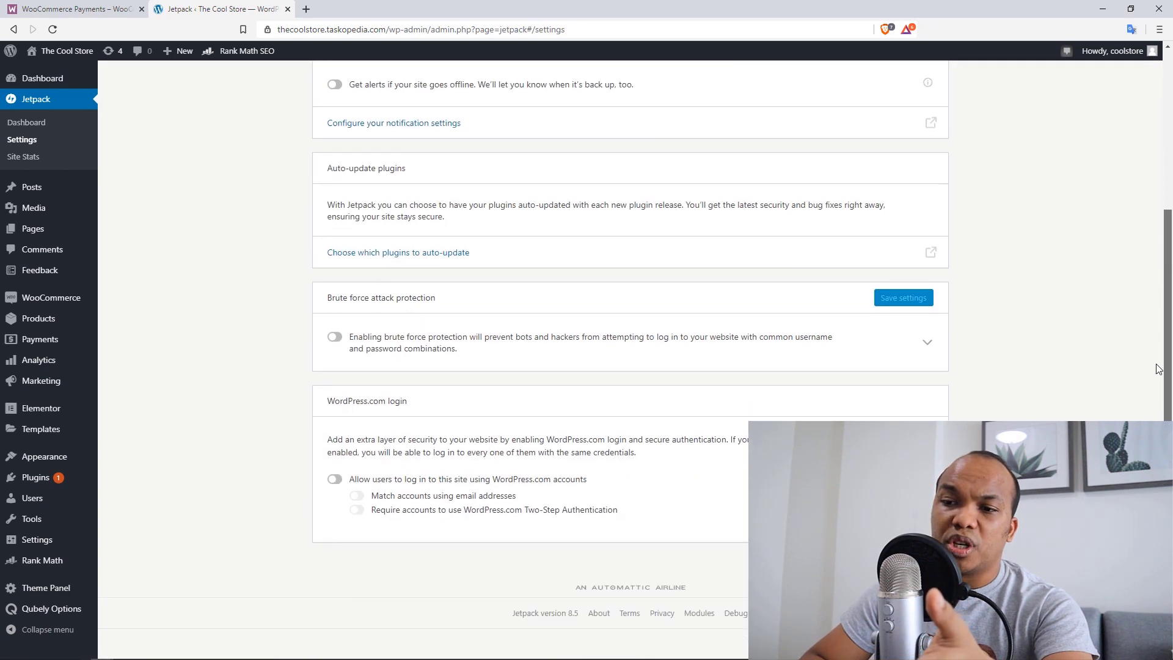
{"action": "left_click", "coordinate": [394, 76]}
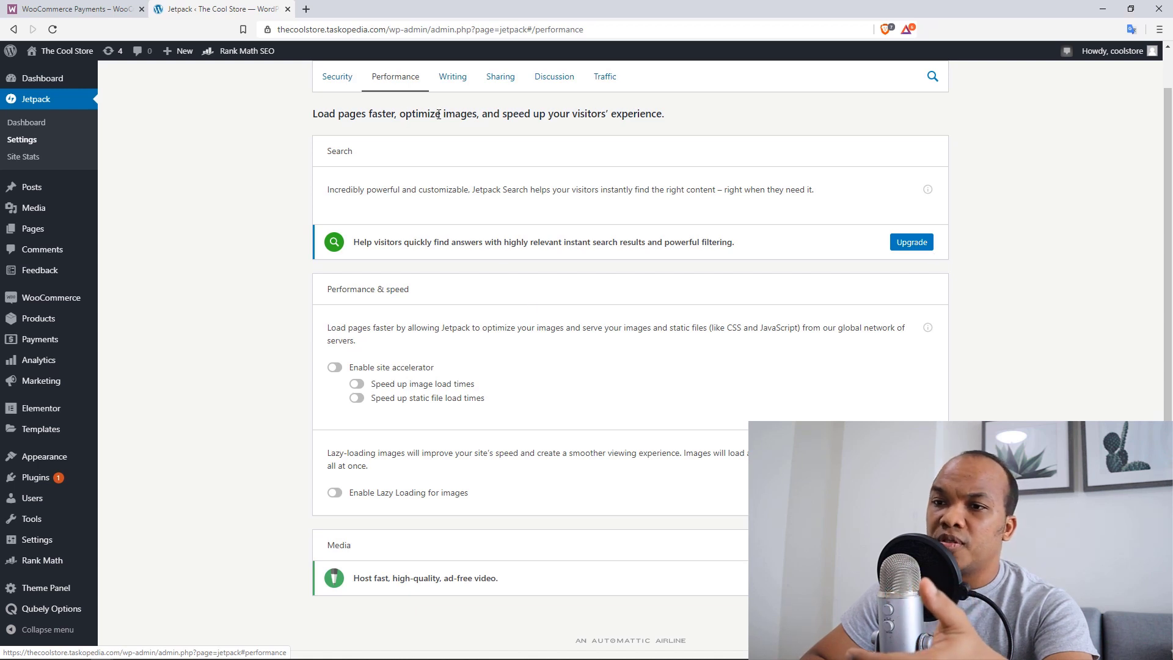
{"action": "left_click", "coordinate": [452, 76]}
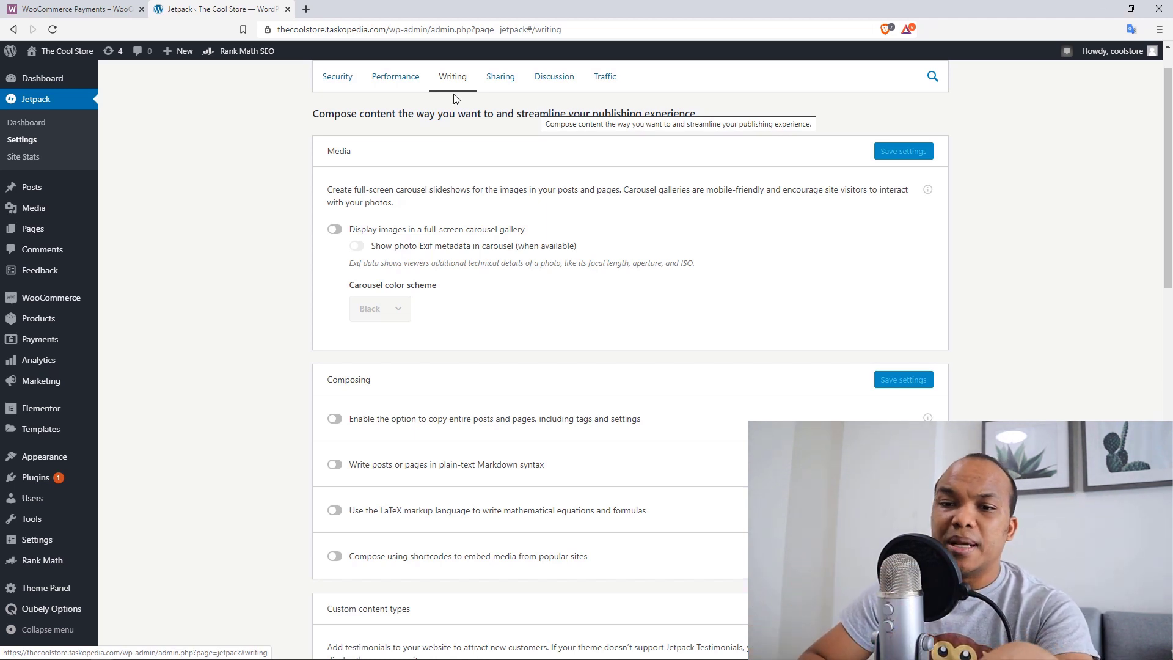
{"action": "mouse_move", "coordinate": [39, 339]}
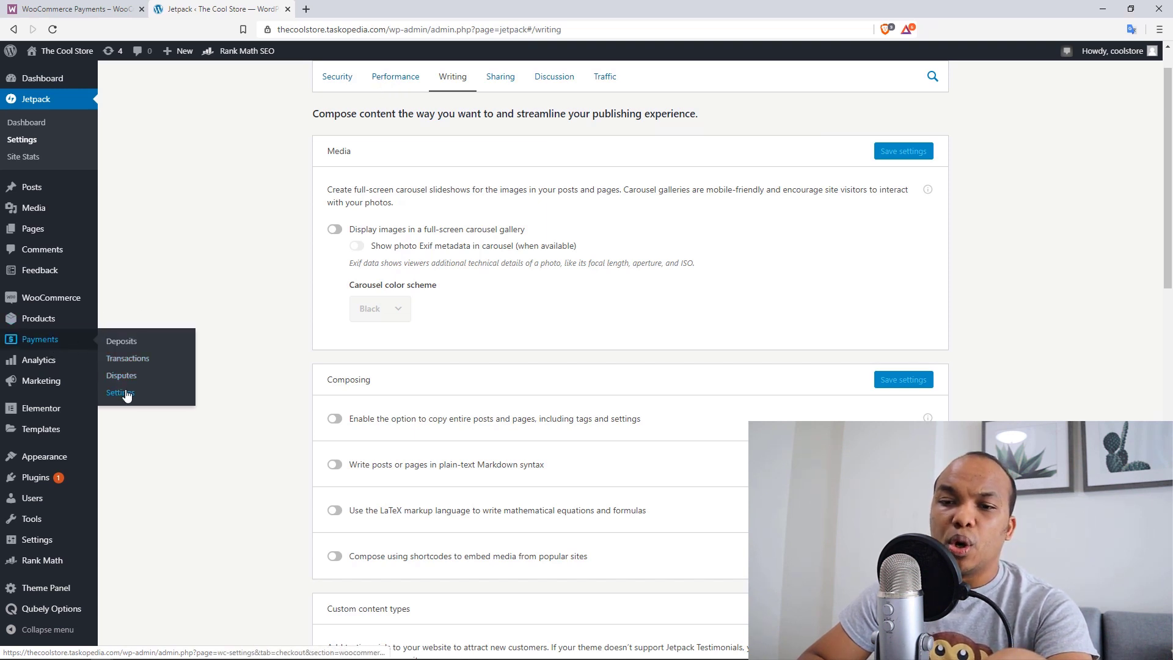
Show the WooCommerce Payments settings with test mode enabled and daily deposits
{"action": "left_click", "coordinate": [120, 392]}
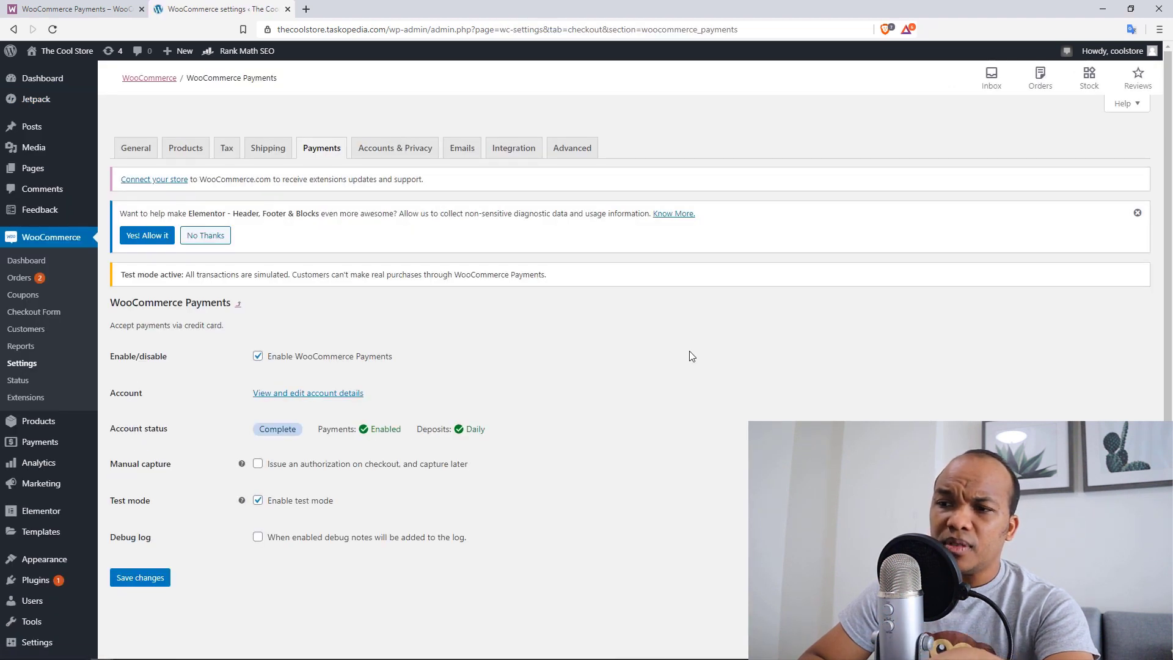
{"action": "mouse_move", "coordinate": [304, 440]}
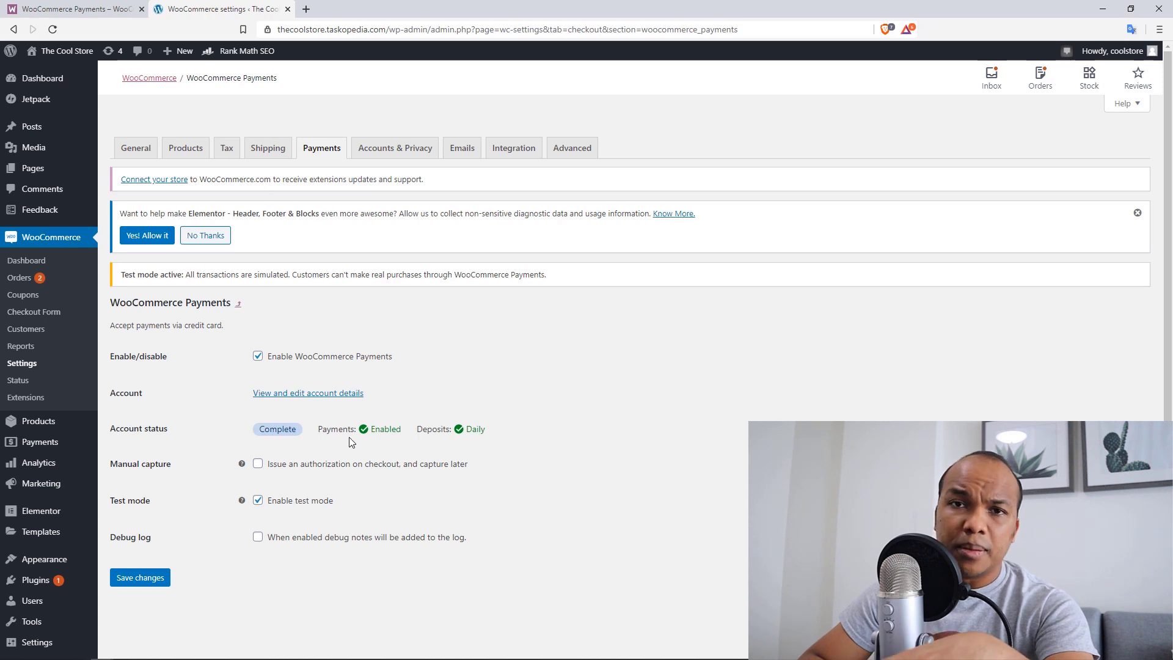
{"action": "mouse_move", "coordinate": [402, 447]}
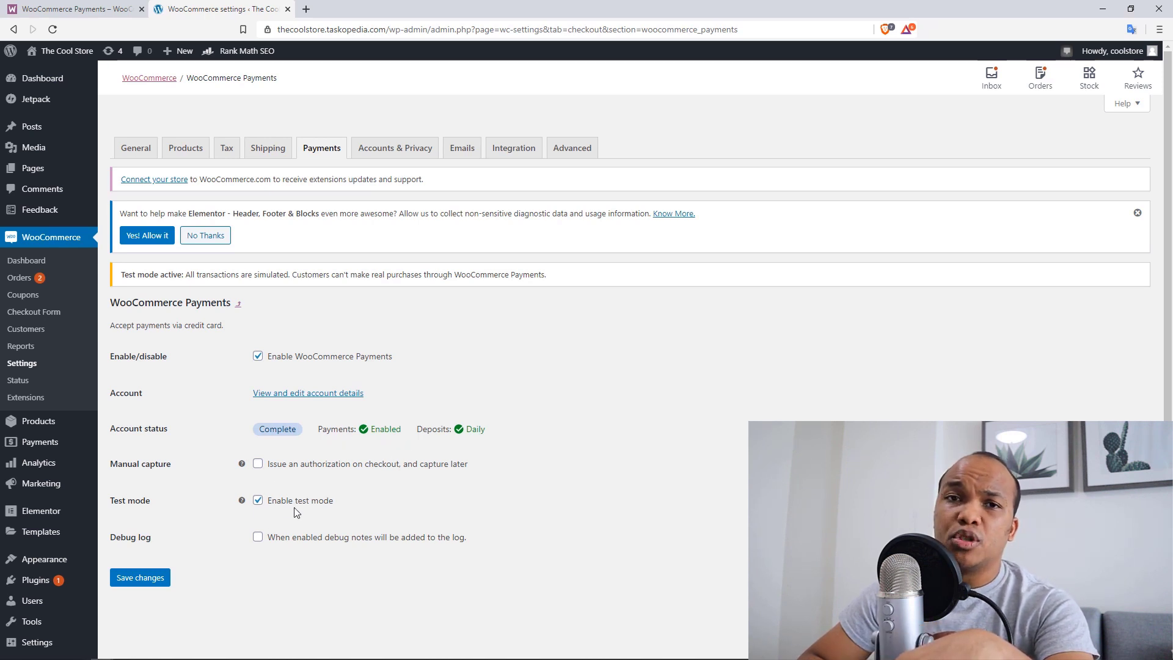
{"action": "mouse_move", "coordinate": [337, 509]}
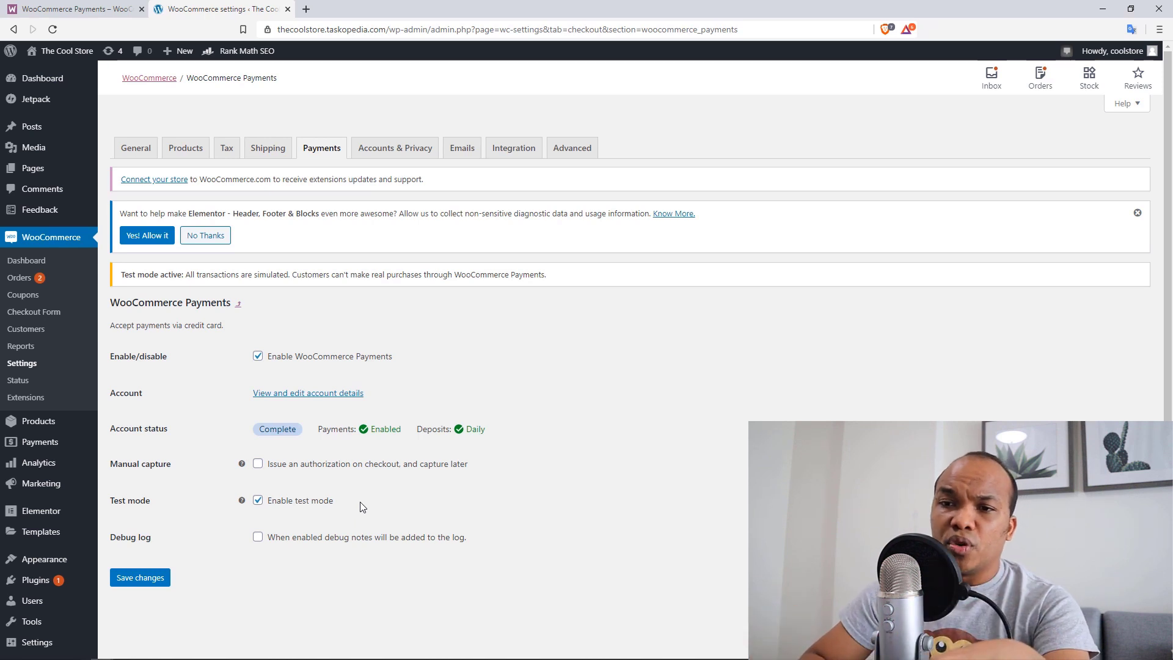
{"action": "mouse_move", "coordinate": [75, 242]}
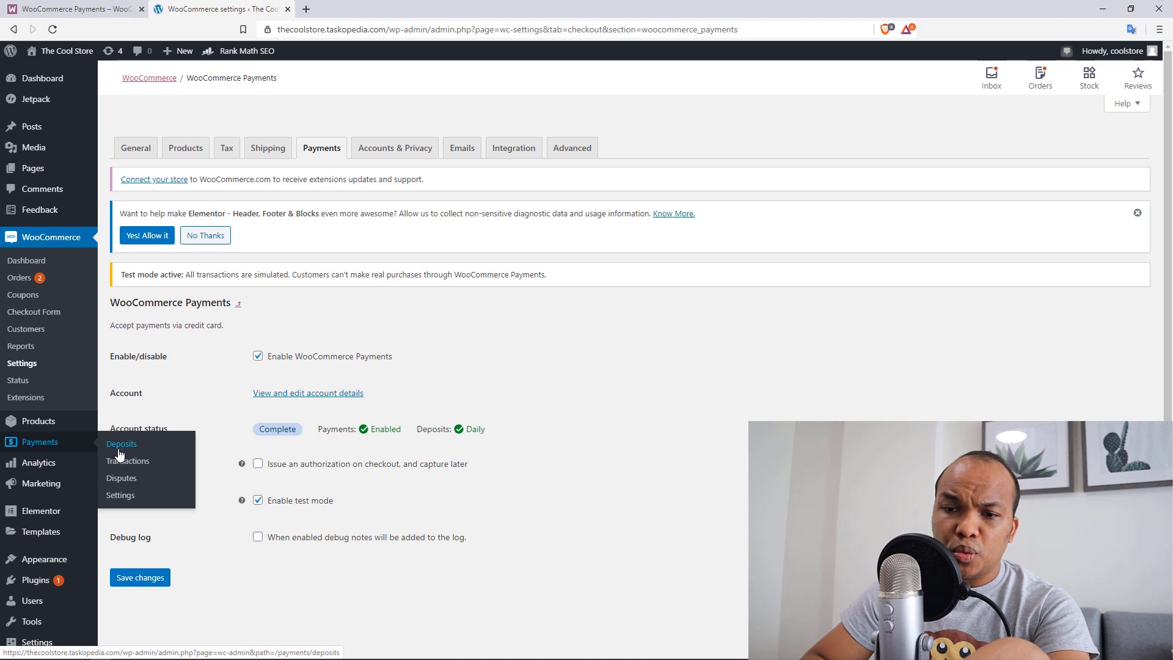
{"action": "mouse_move", "coordinate": [127, 461]}
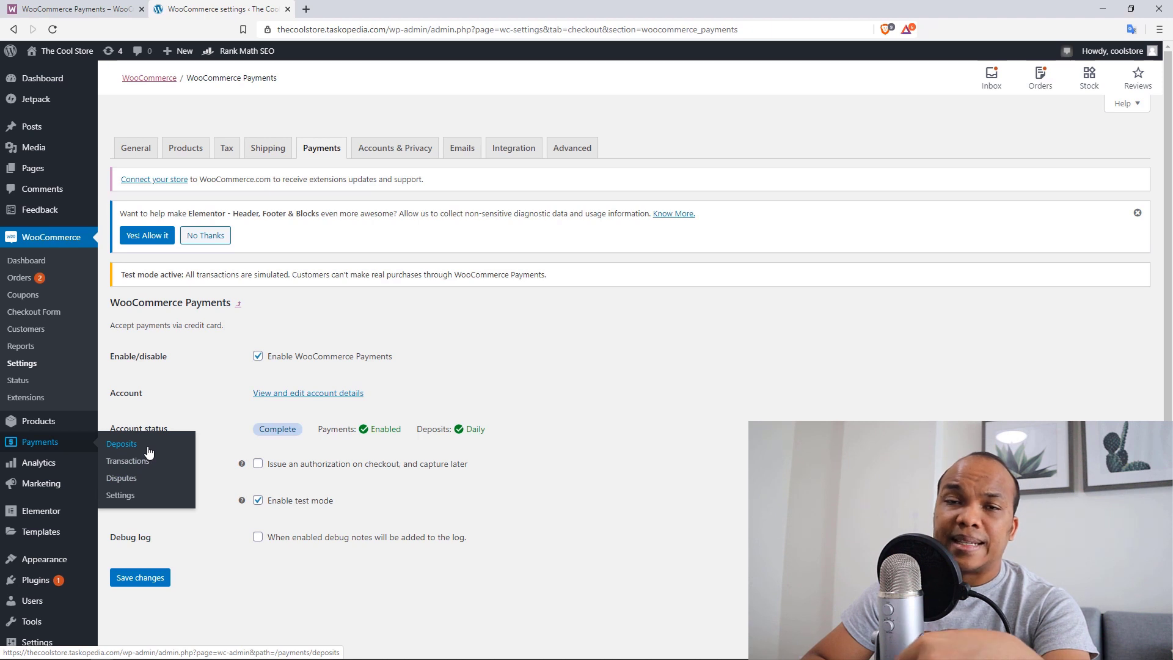
Show the Deposits overview with its $96.79 pending balance and next deposit
{"action": "left_click", "coordinate": [121, 444]}
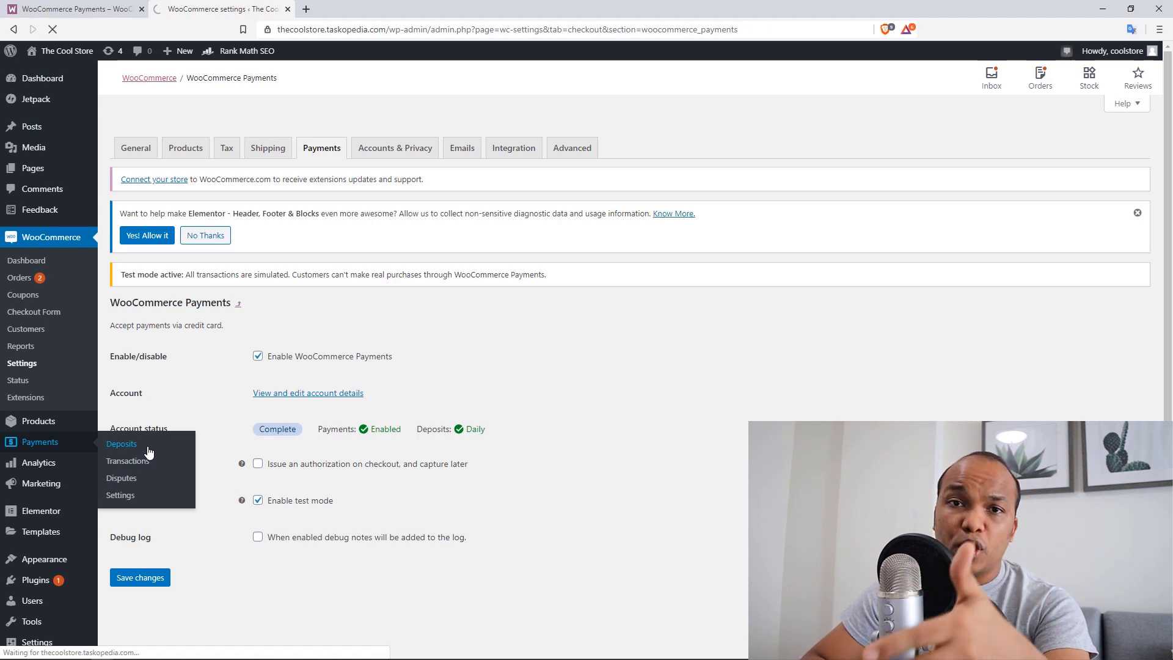
{"action": "left_click", "coordinate": [121, 444]}
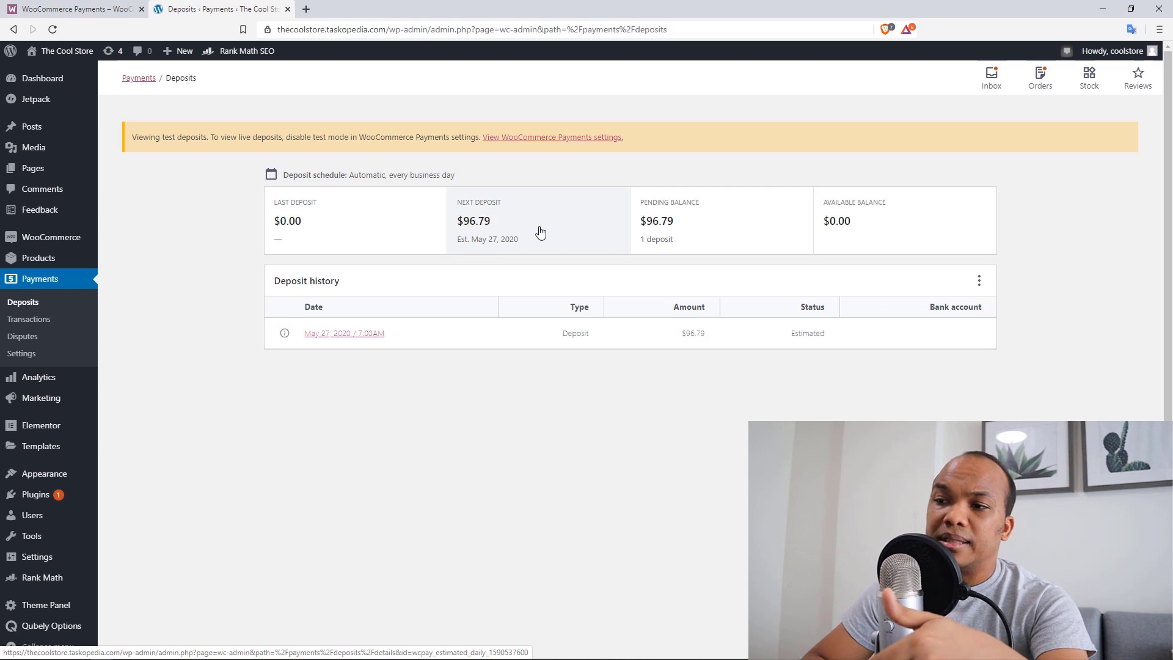
{"action": "mouse_move", "coordinate": [466, 269]}
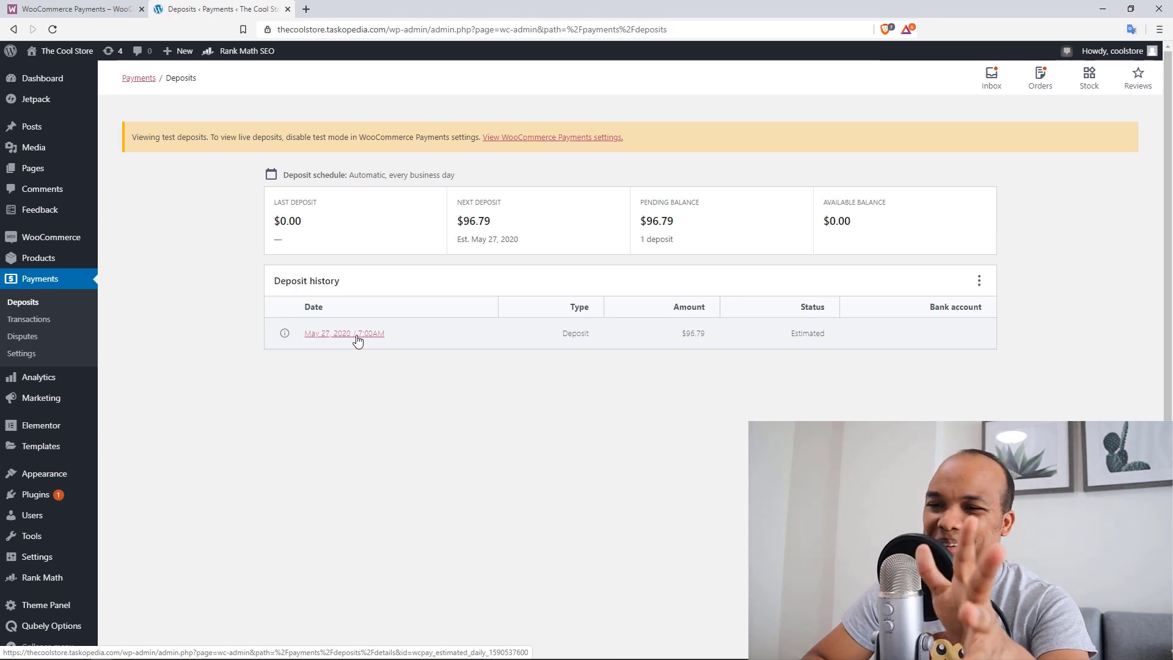
View the May 27, 2020 deposit's single $99.99 charge and follow it to order 316
{"action": "left_click", "coordinate": [343, 333]}
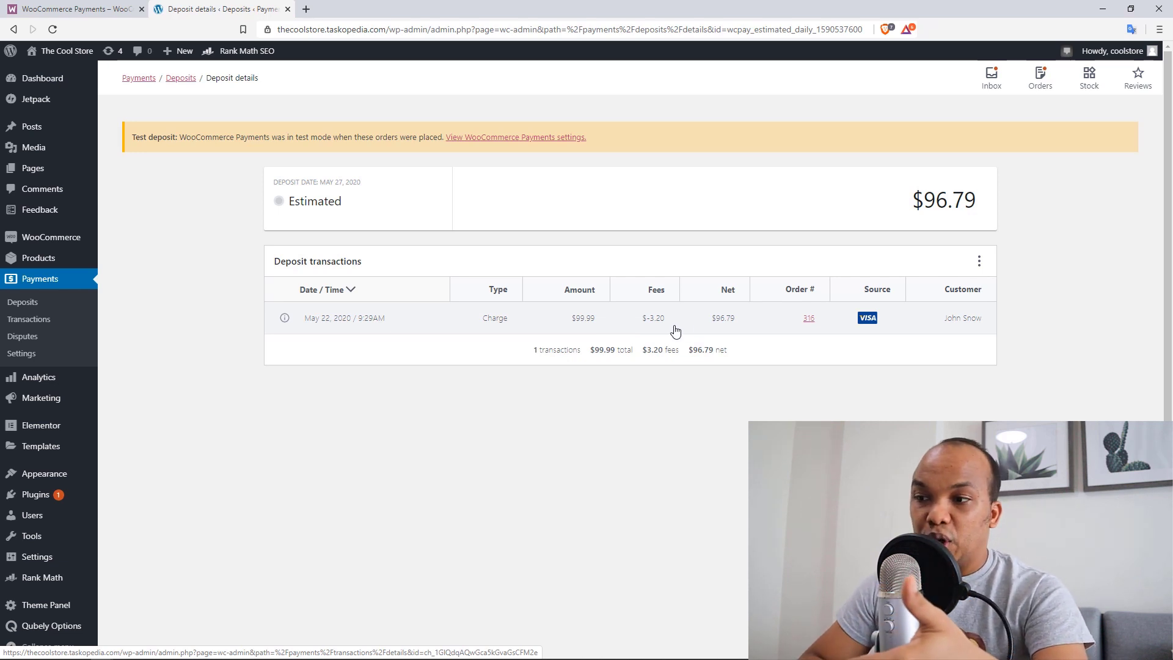
{"action": "mouse_move", "coordinate": [972, 326]}
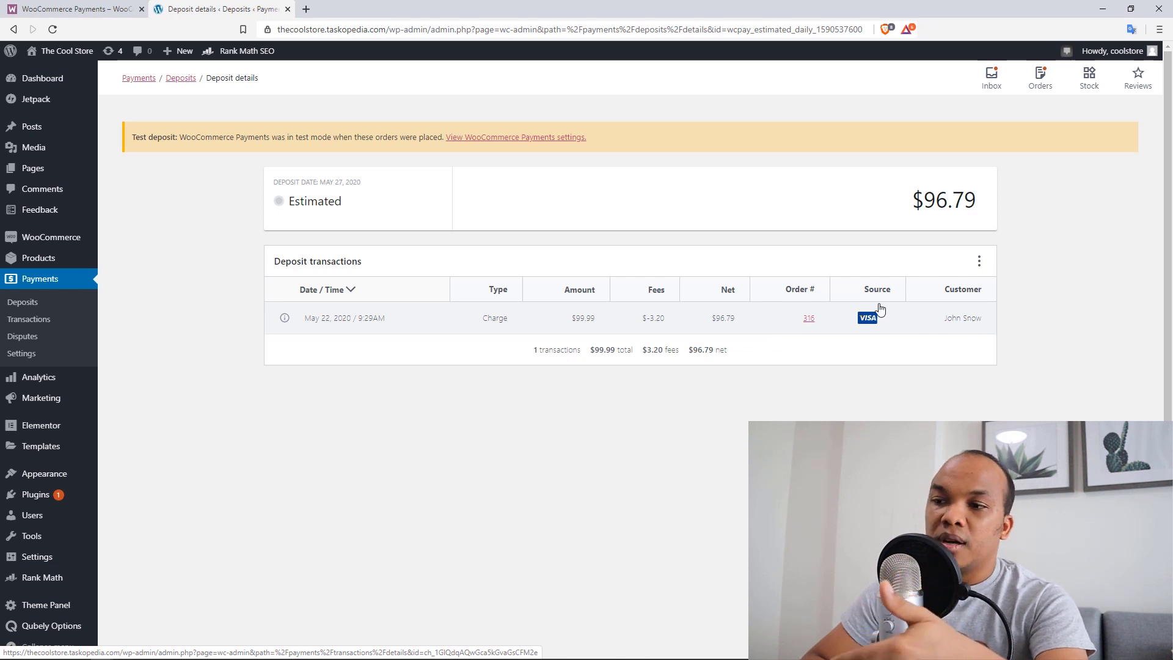
{"action": "left_click", "coordinate": [808, 318]}
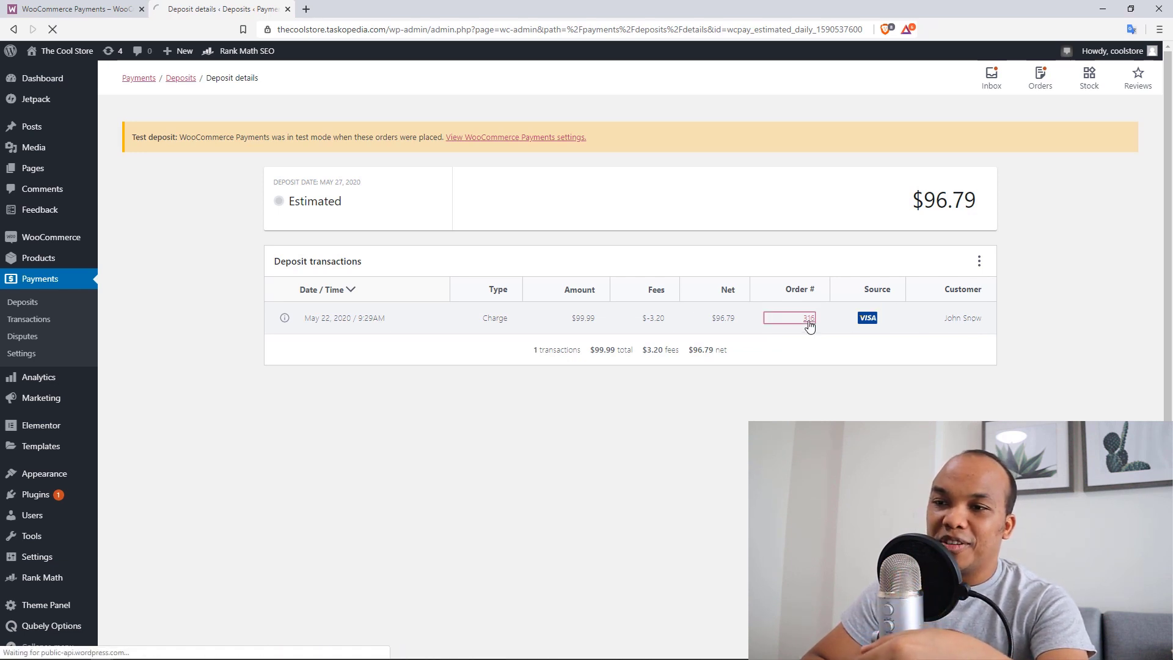
Review order #316's Saint Sneakers $99.99 item and its successful-charge note
{"action": "left_click", "coordinate": [805, 317]}
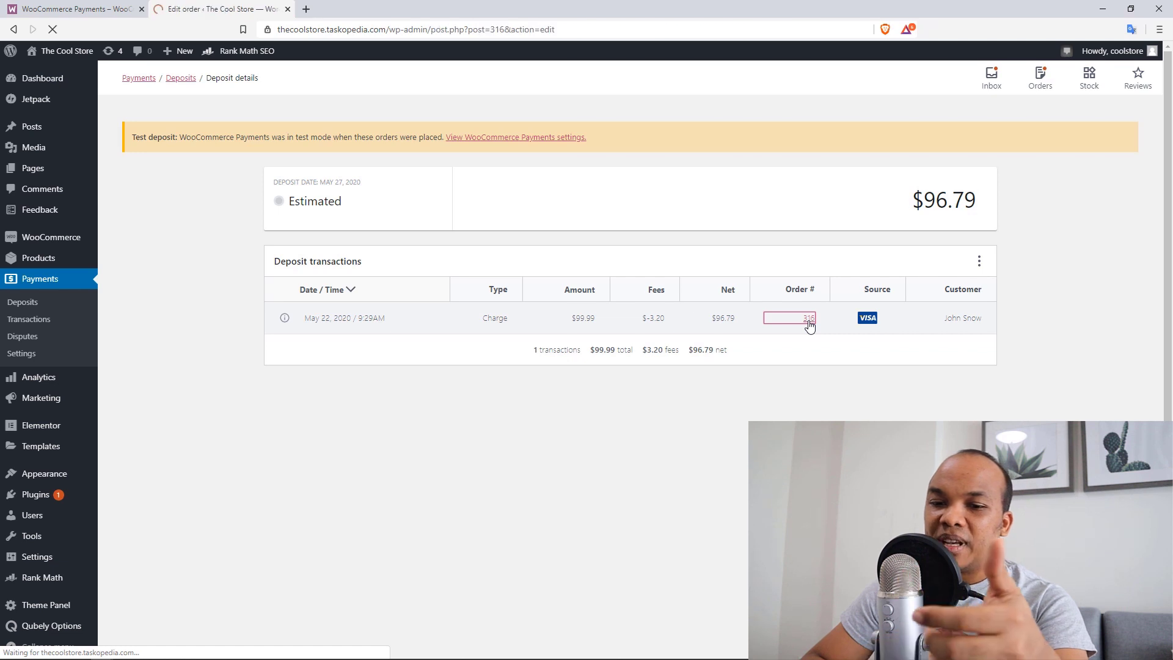
{"action": "left_click", "coordinate": [807, 318]}
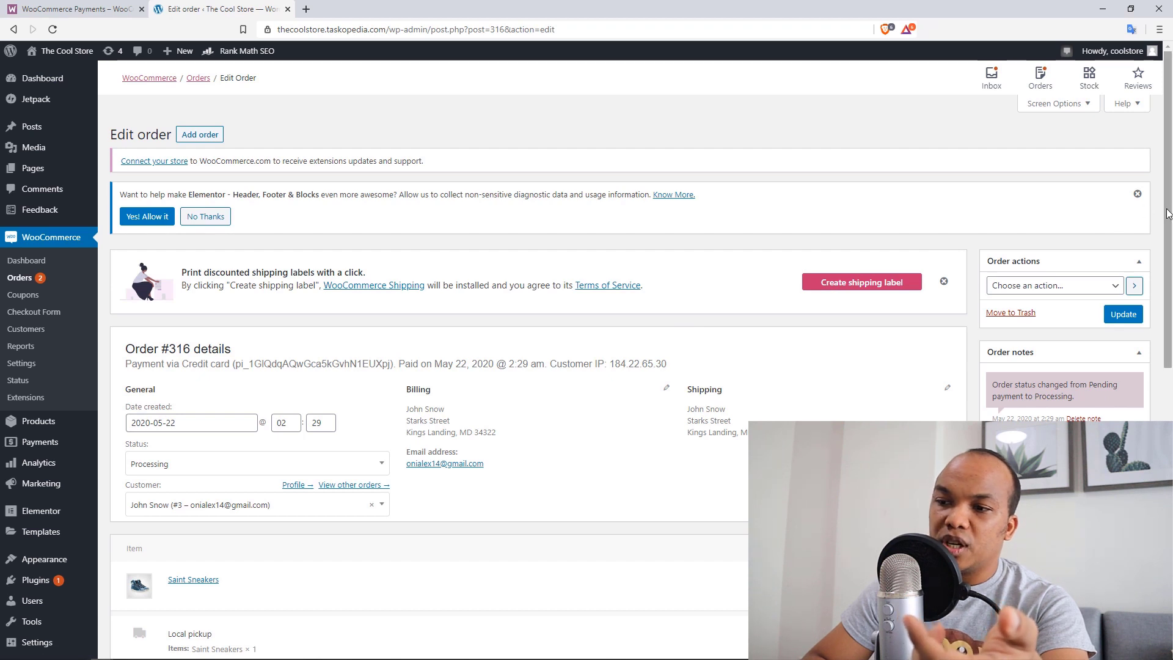
{"action": "scroll", "scroll_direction": "down", "scroll_amount": 3}
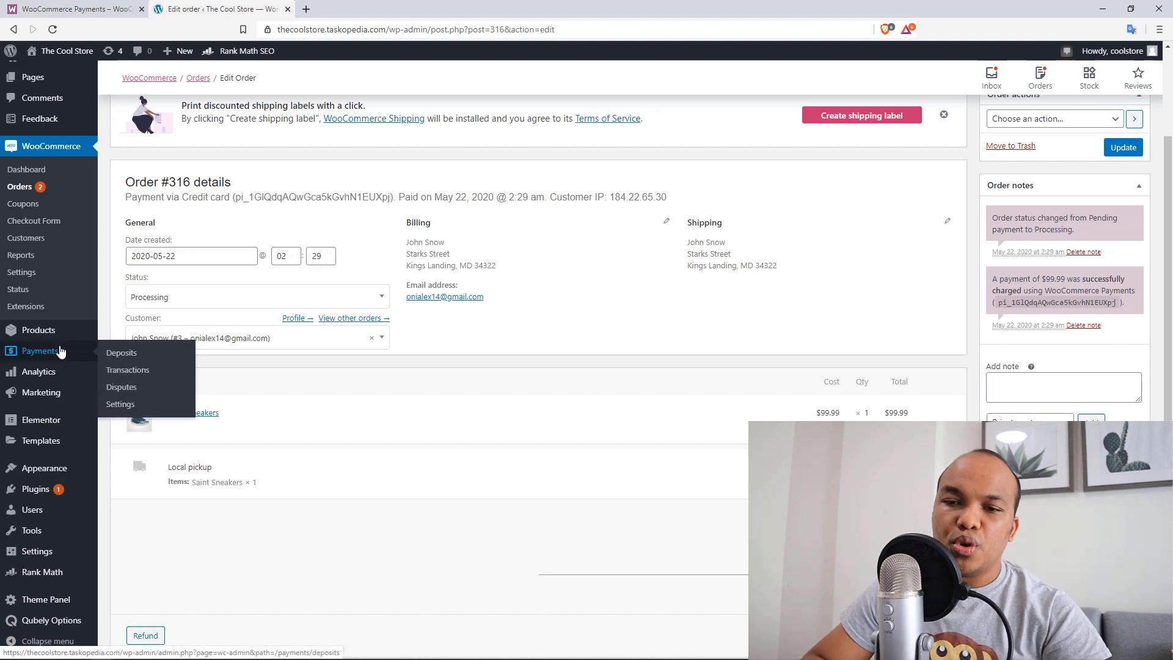
{"action": "mouse_move", "coordinate": [121, 387]}
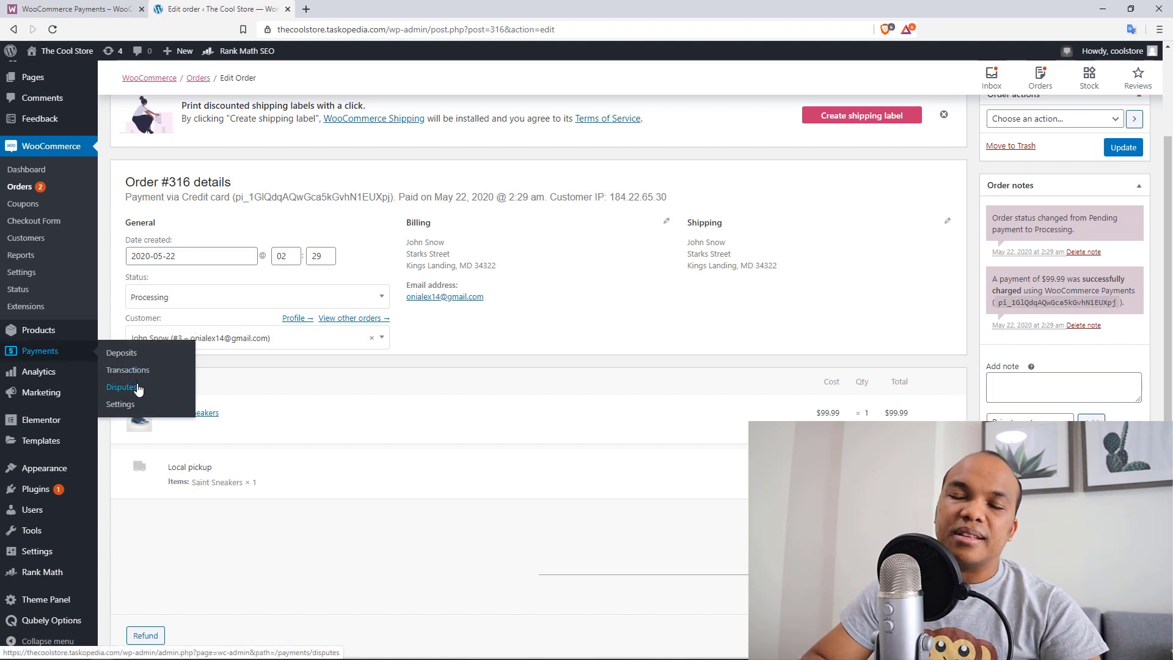
Show the test-mode Disputes list, which has no disputes to display
{"action": "left_click", "coordinate": [122, 388]}
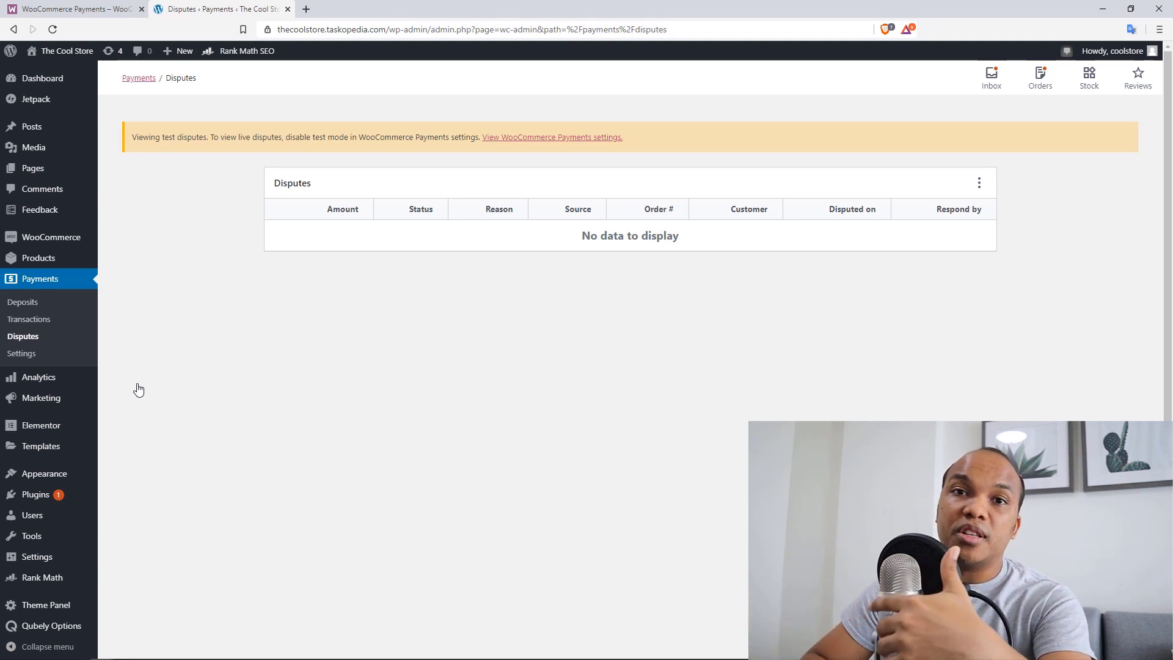
{"action": "mouse_move", "coordinate": [22, 302]}
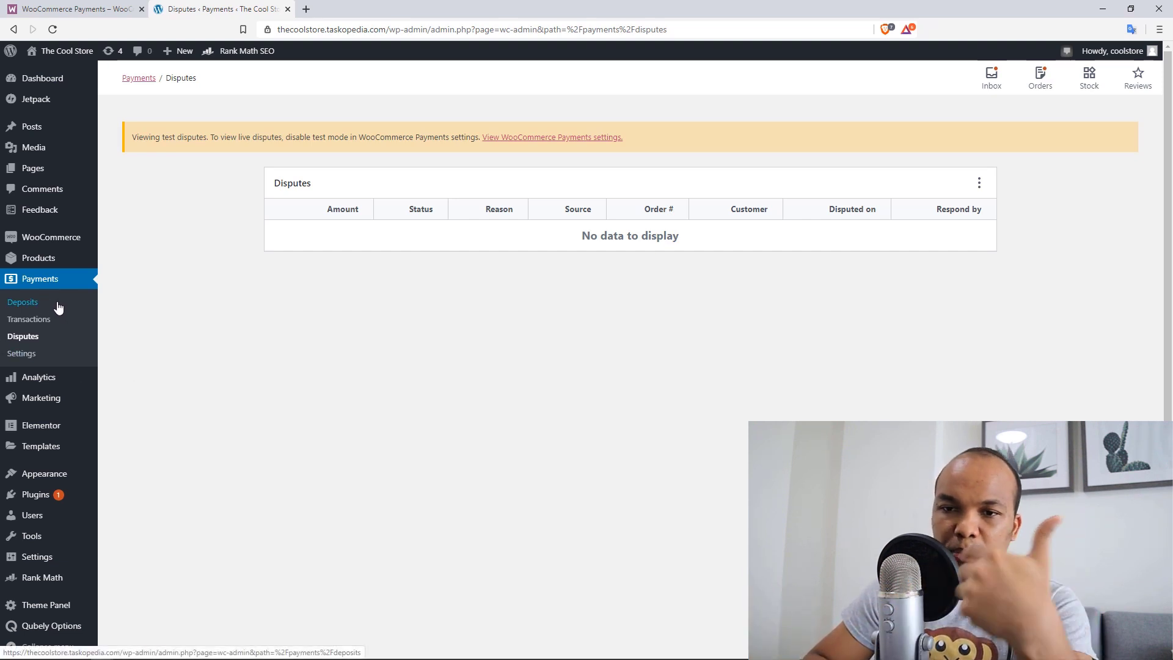
View the Transactions list and the payment details of the single $99.99 Visa test charge
{"action": "left_click", "coordinate": [28, 319]}
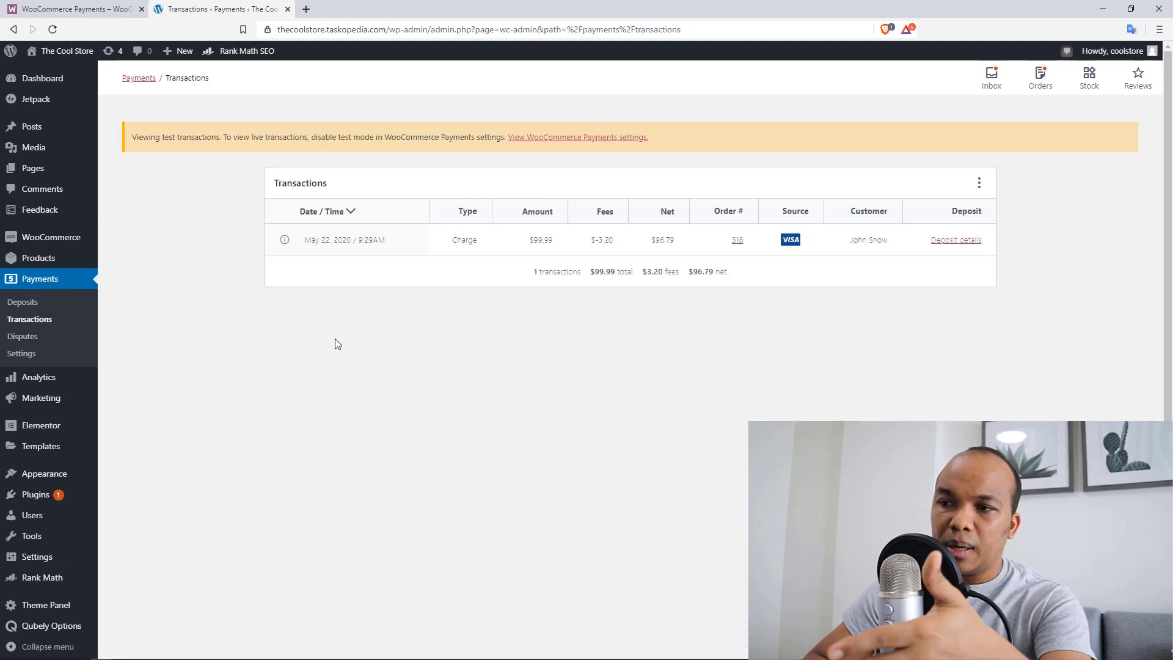
{"action": "mouse_move", "coordinate": [881, 273]}
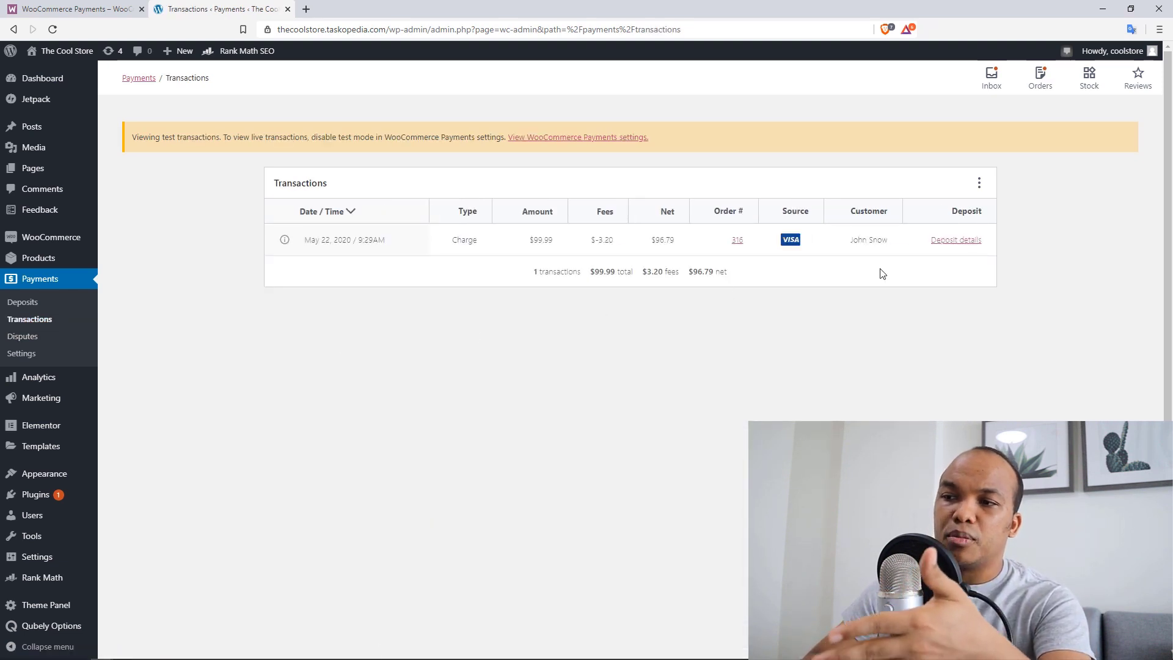
{"action": "left_click", "coordinate": [956, 240]}
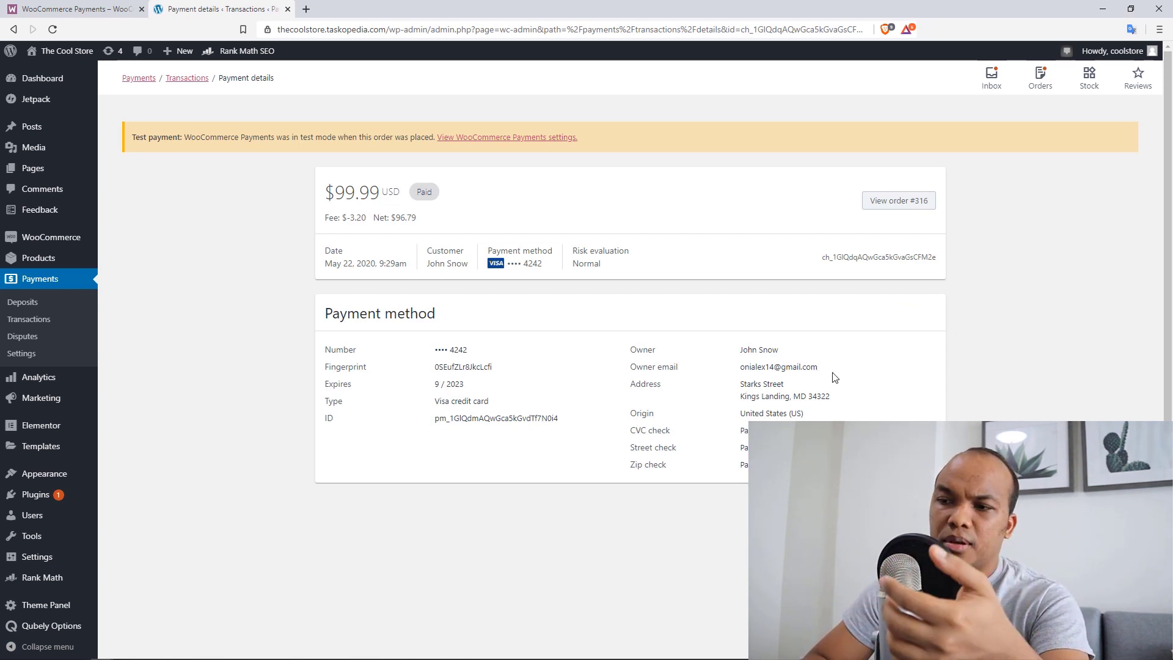
{"action": "mouse_move", "coordinate": [724, 441]}
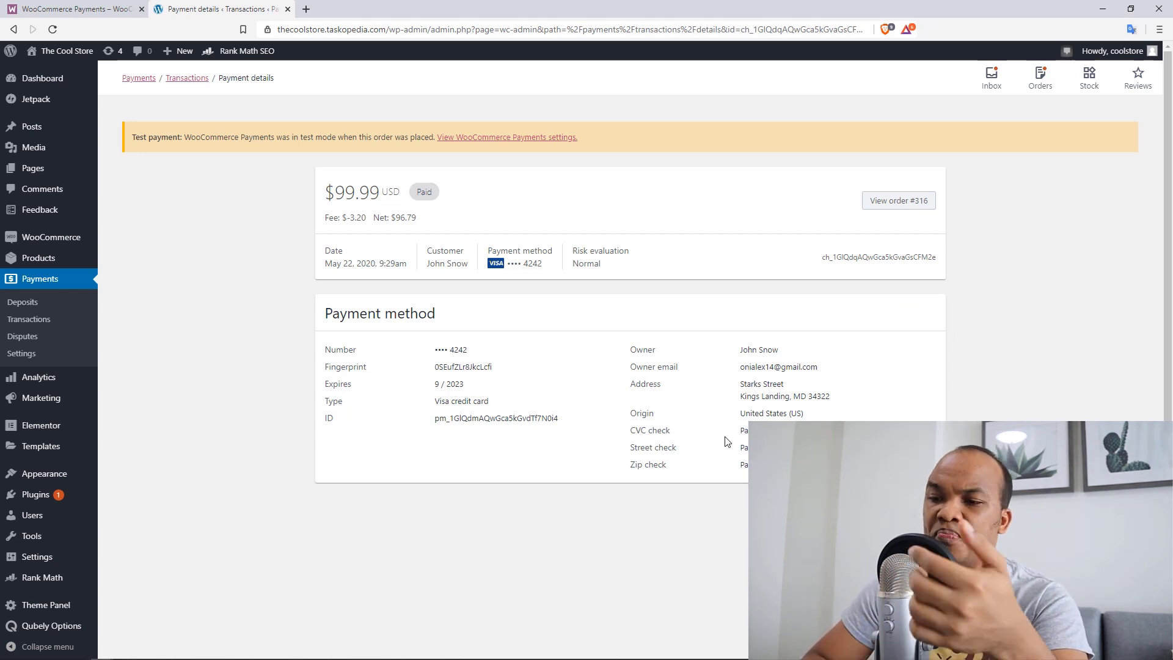
{"action": "mouse_move", "coordinate": [673, 441]}
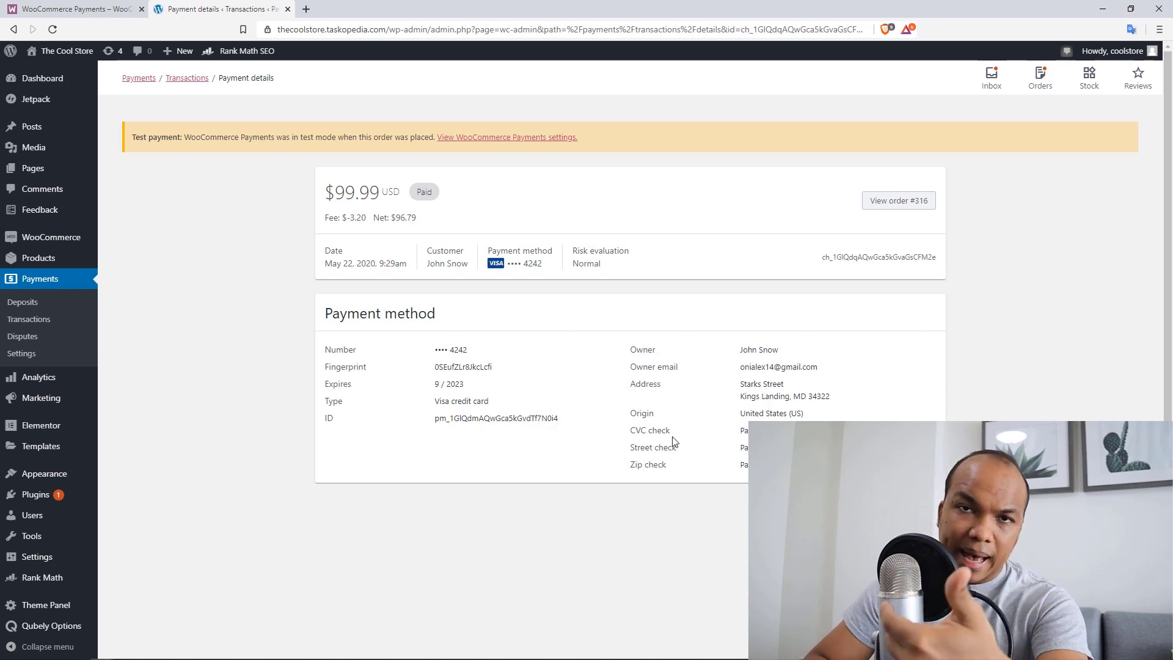
{"action": "mouse_move", "coordinate": [671, 469]}
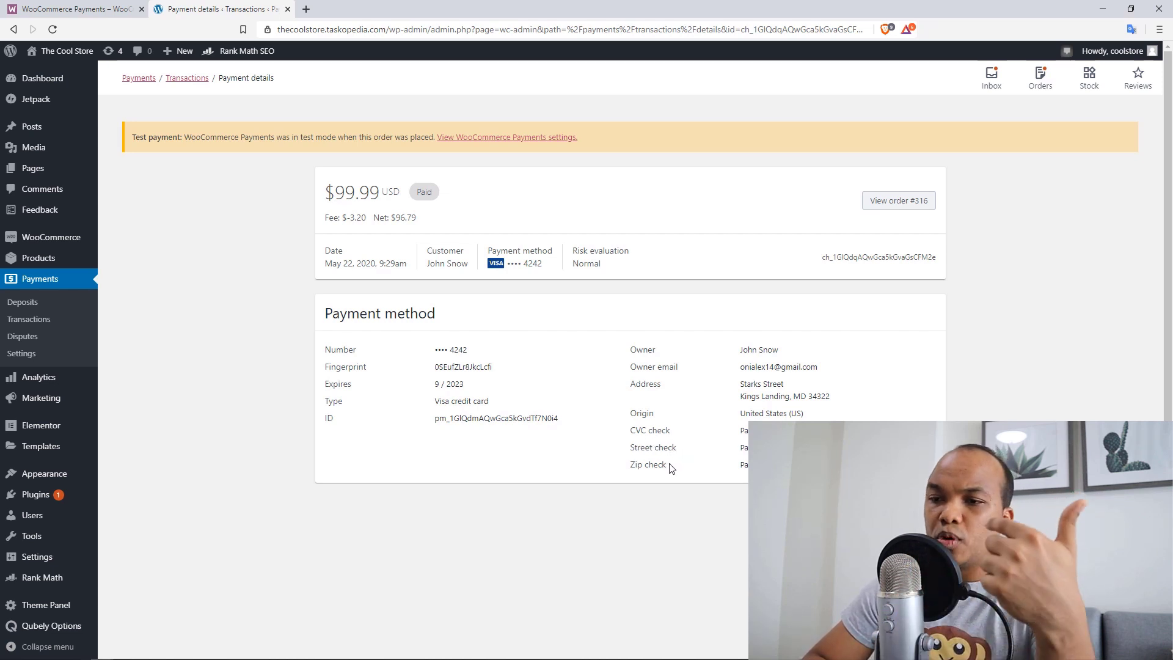